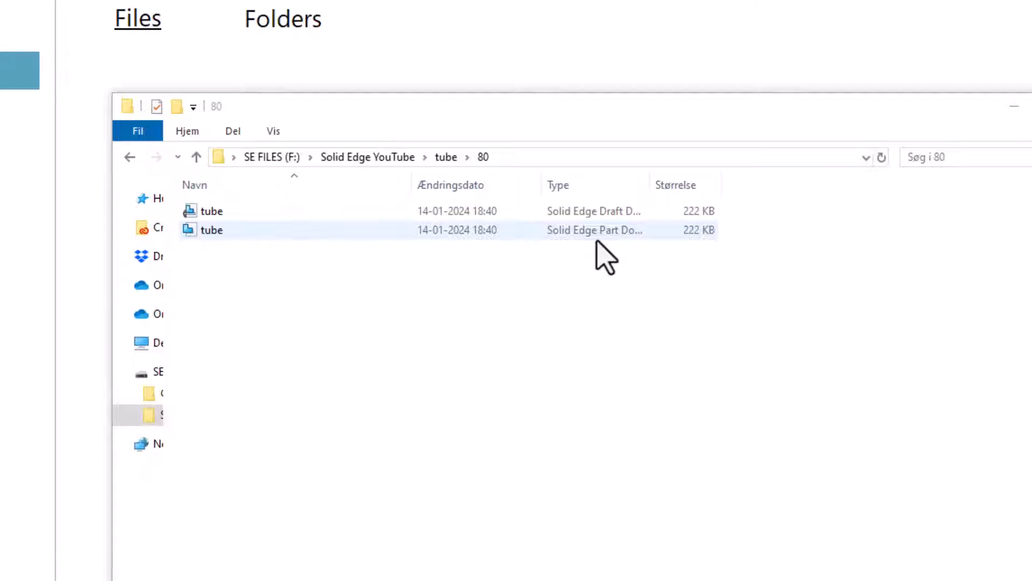
mouse_move(438, 237)
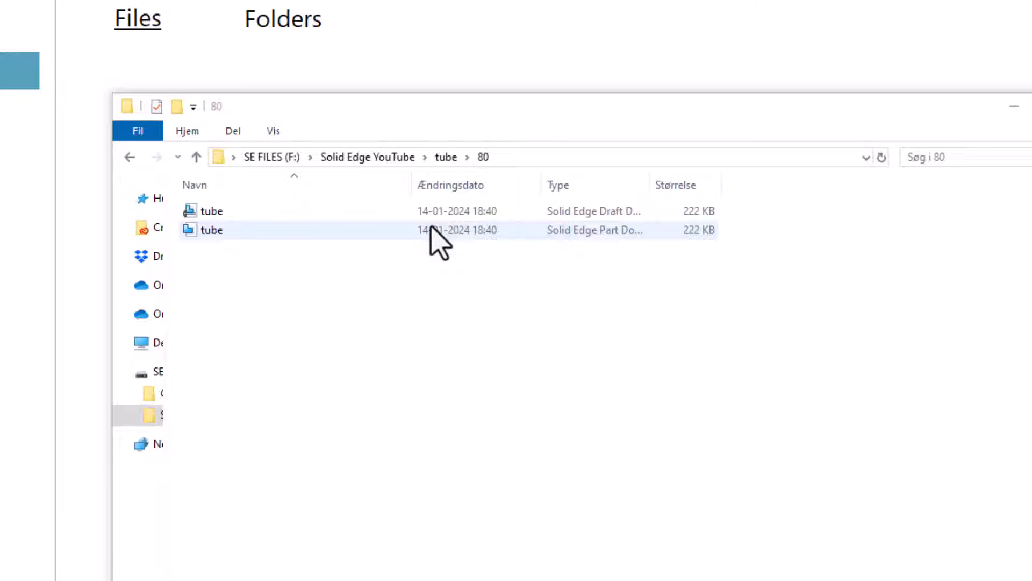
mouse_move(304, 224)
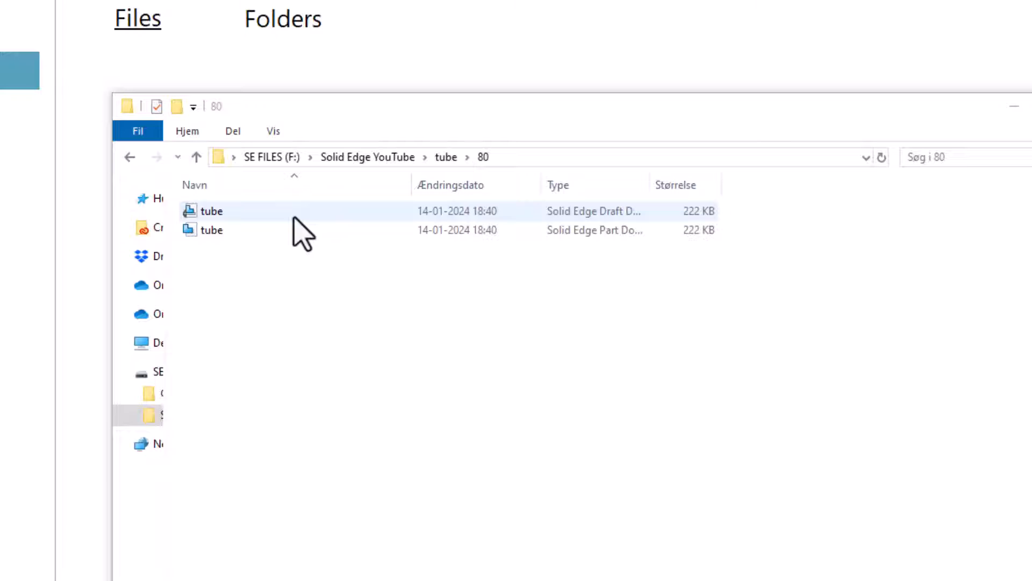
Step: Open tube.dft from folder 80 with Design Manager, listing it with its linked tube.par
left_click(212, 230)
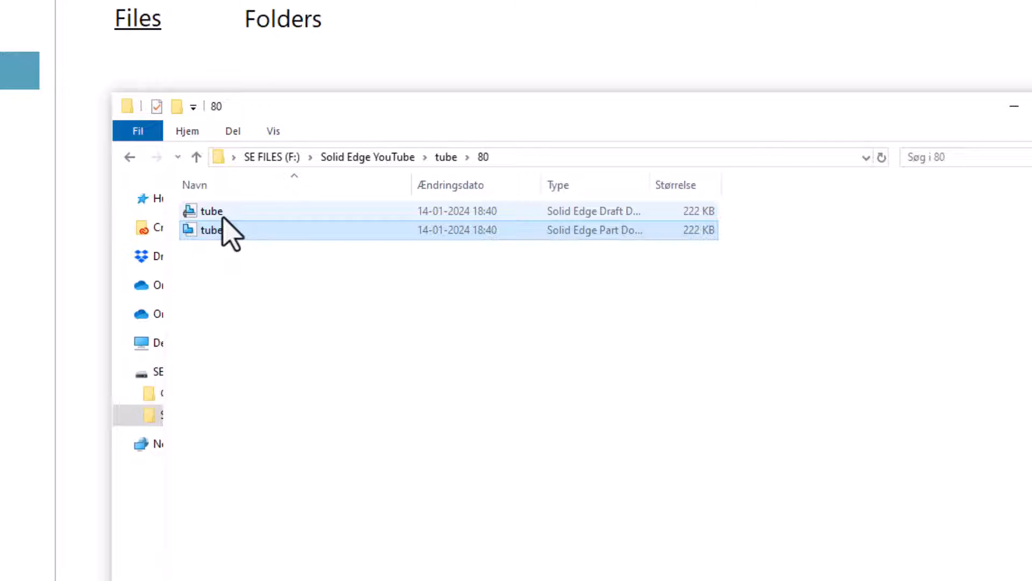
left_click(211, 211)
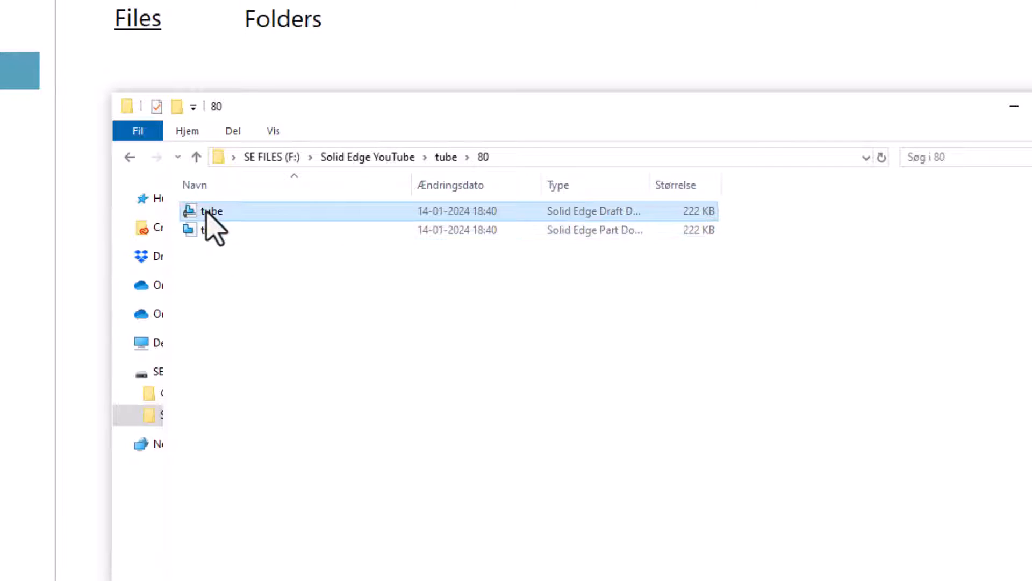
mouse_move(217, 230)
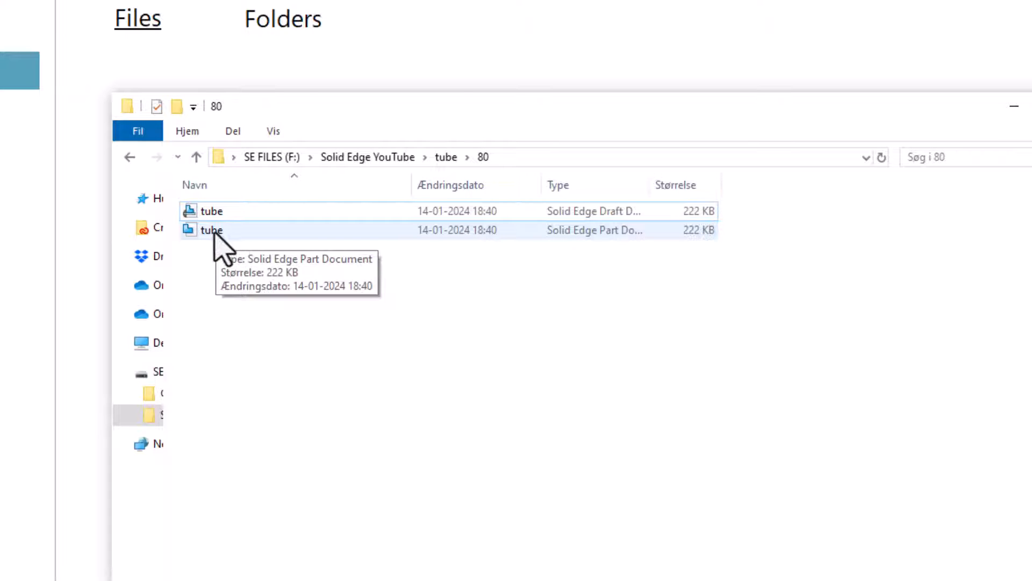
left_click(212, 211)
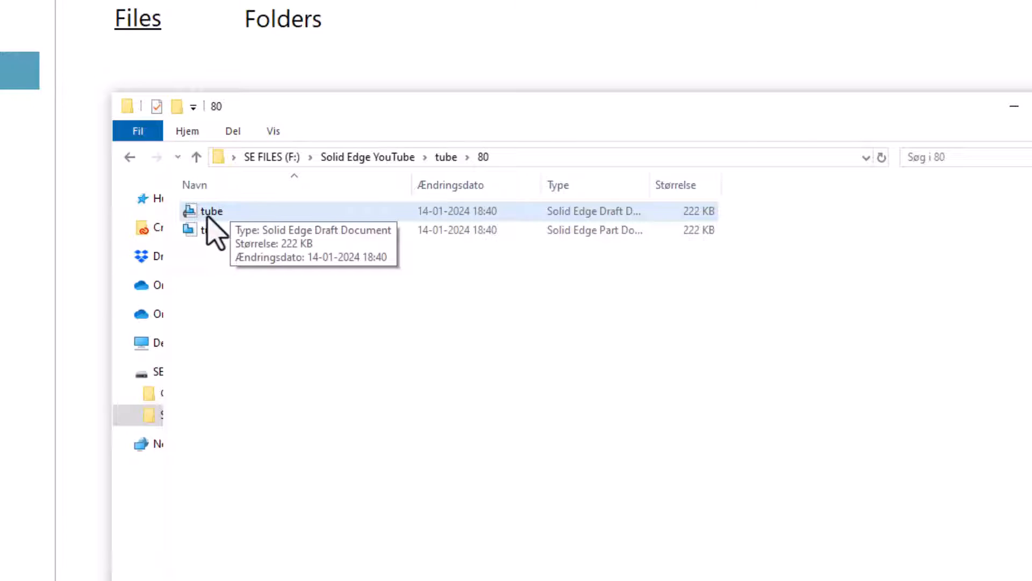
right_click(212, 211)
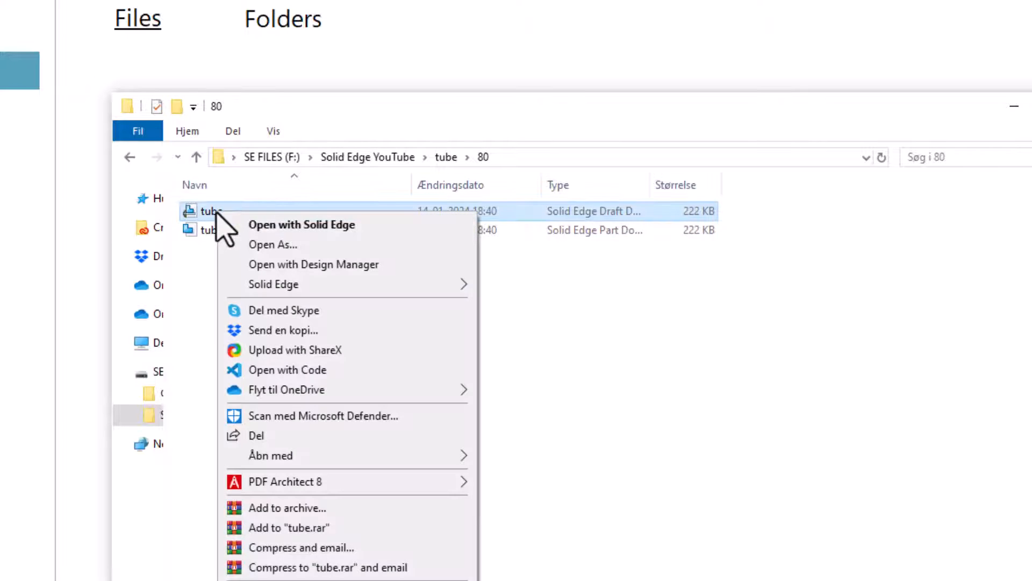
left_click(301, 224)
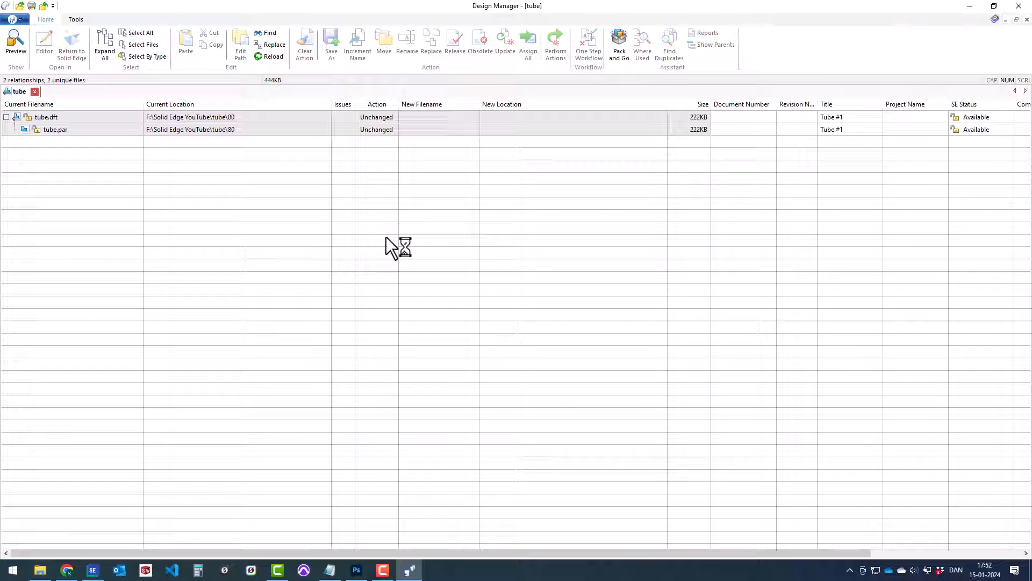
mouse_move(331, 137)
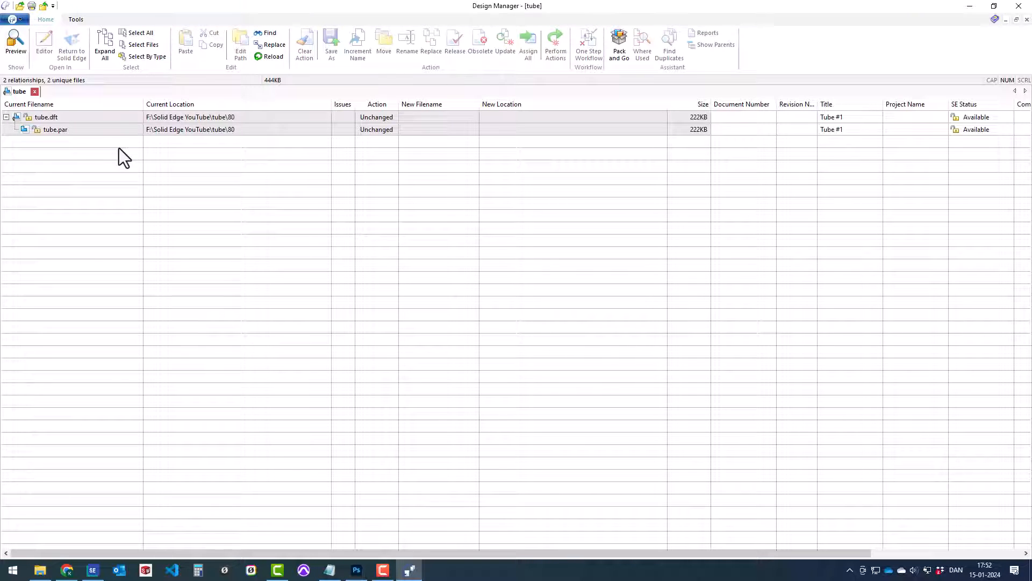
mouse_move(78, 130)
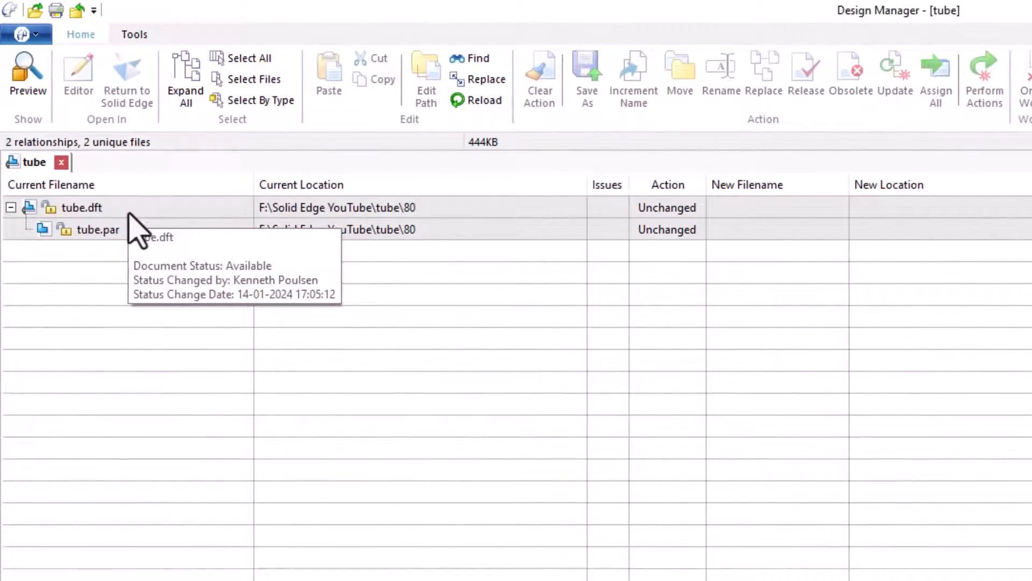
mouse_move(158, 217)
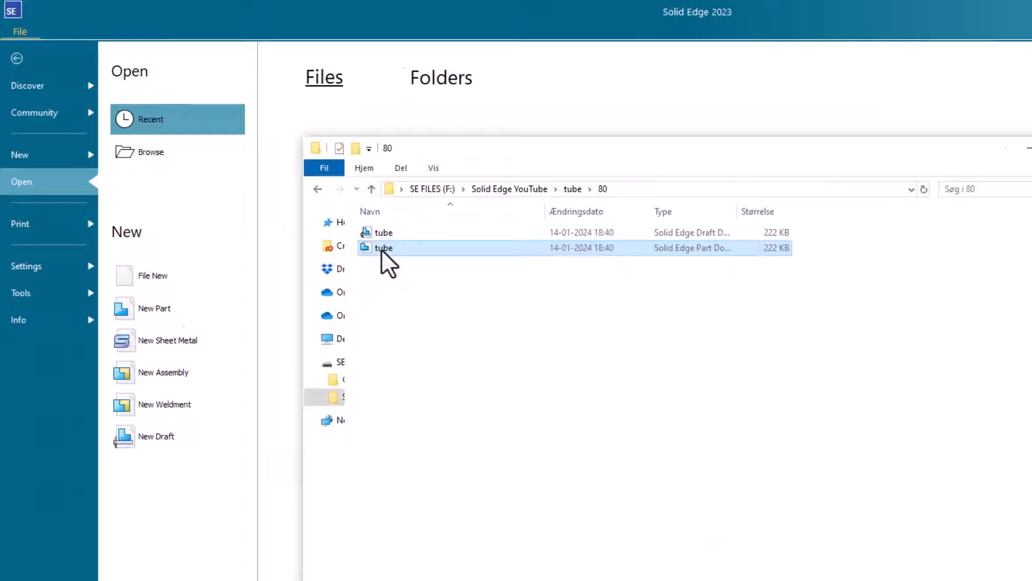
Step: Open tube.par alone in Design Manager, then reopen tube.dft so part and drawing list together
right_click(384, 247)
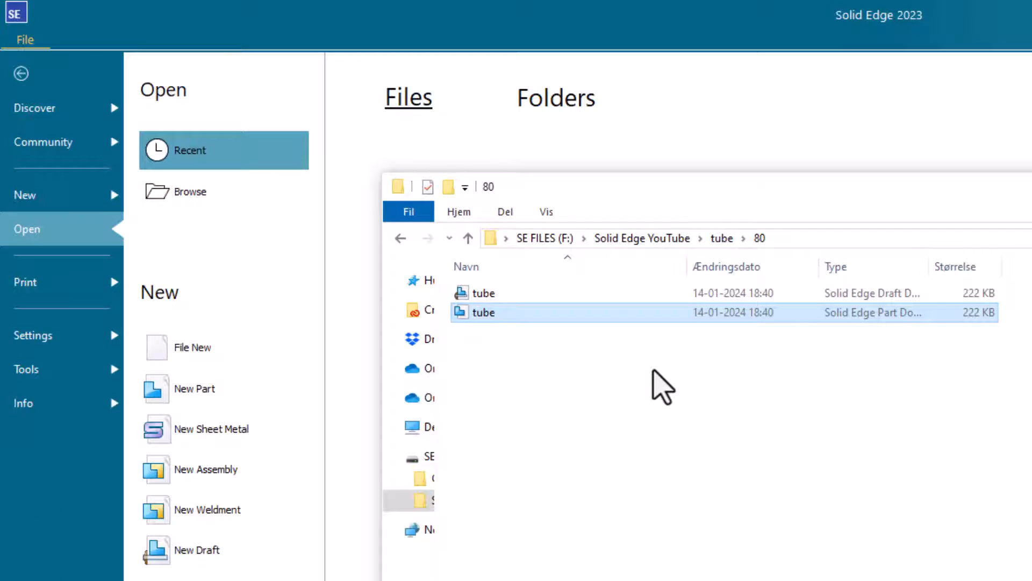
double_click(483, 312)
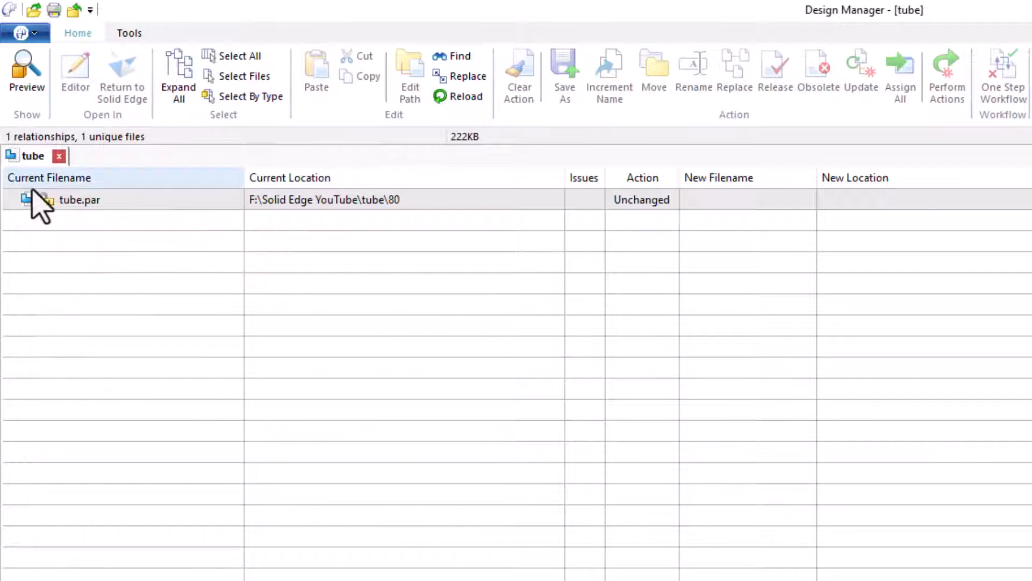
mouse_move(86, 223)
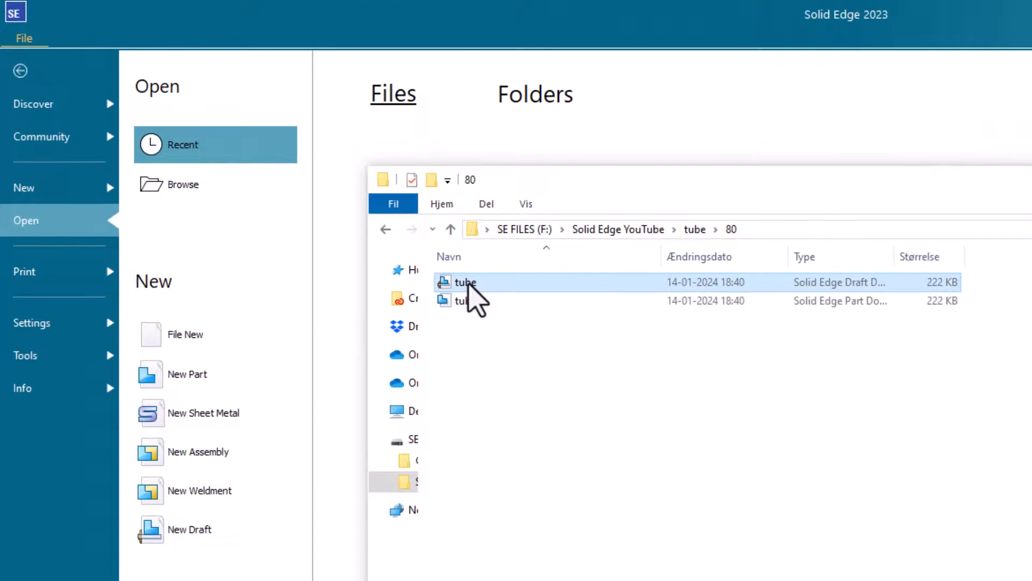
right_click(465, 282)
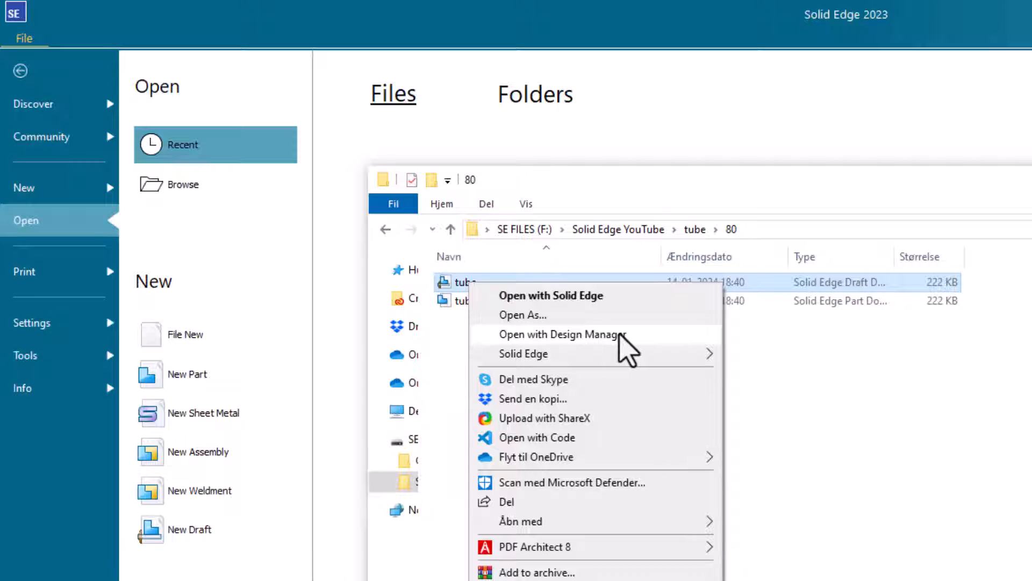
left_click(559, 334)
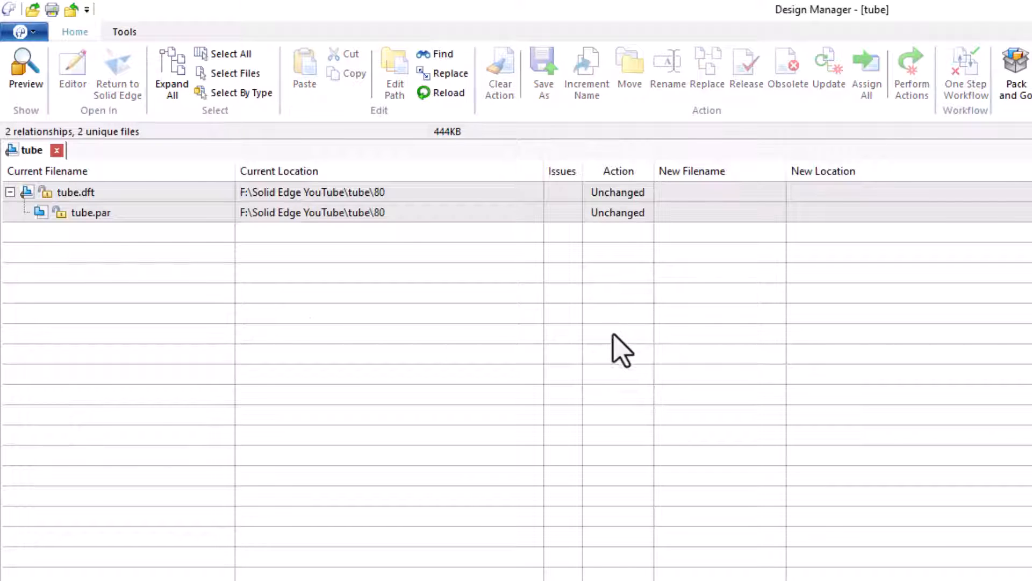
Step: Select tube.dft and tube.par and set both rows to the Save As action
left_click(76, 192)
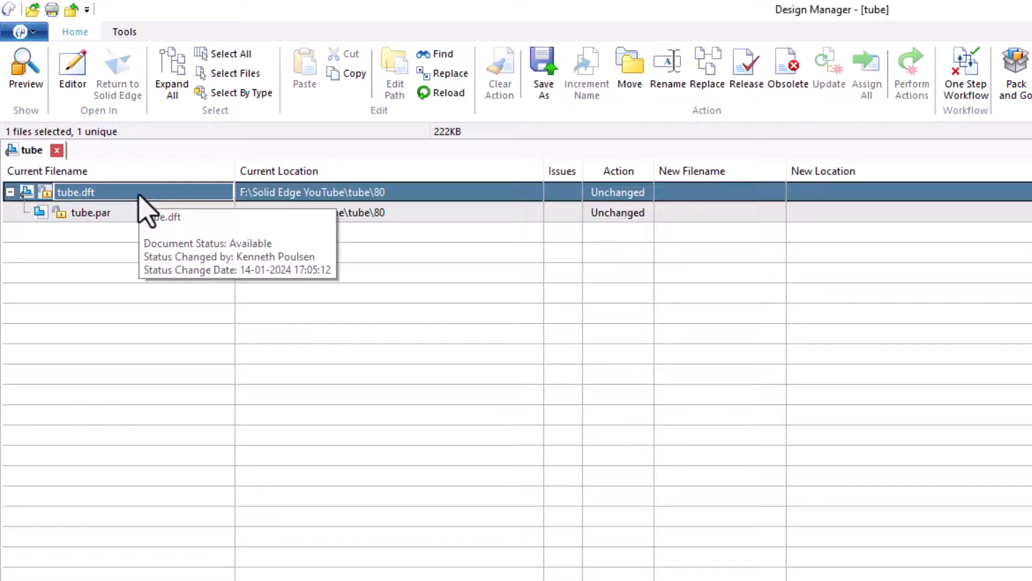
mouse_move(177, 234)
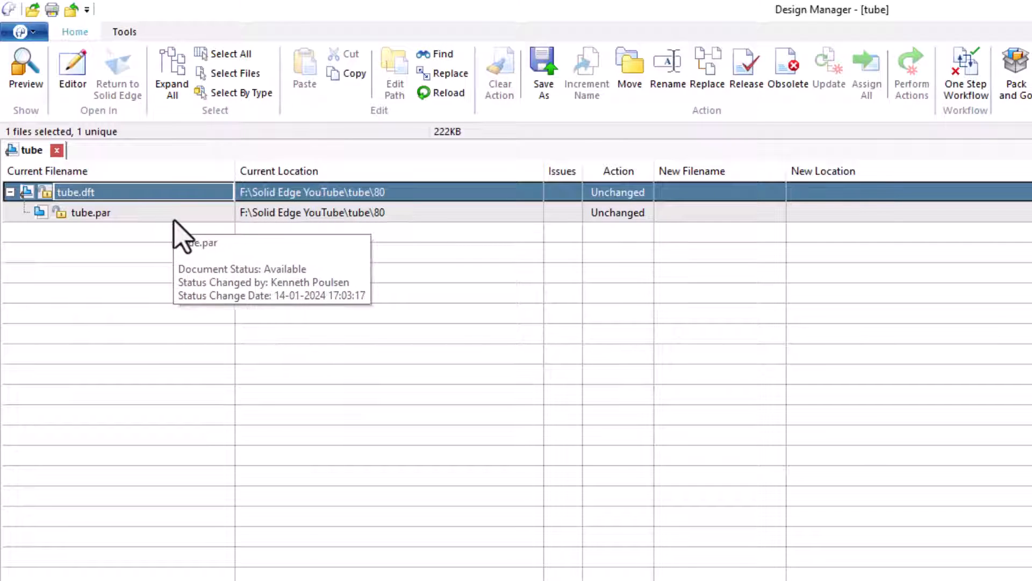
mouse_move(155, 237)
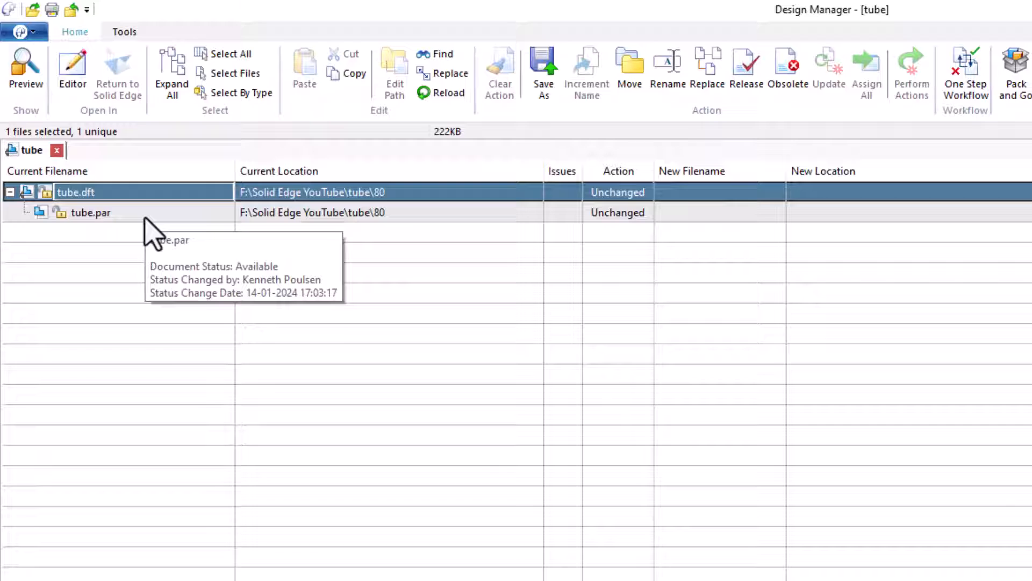
left_click(90, 211)
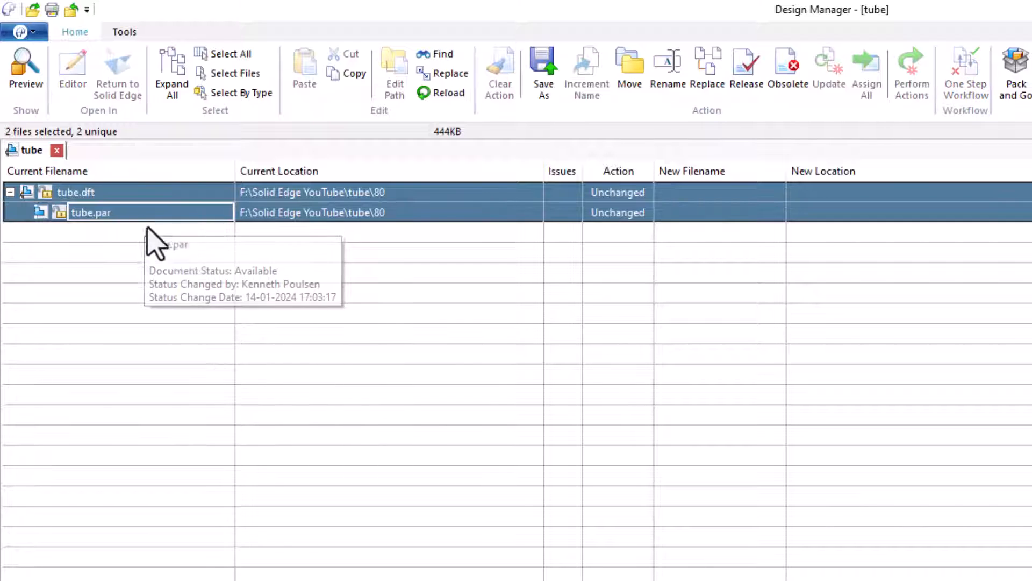
mouse_move(545, 69)
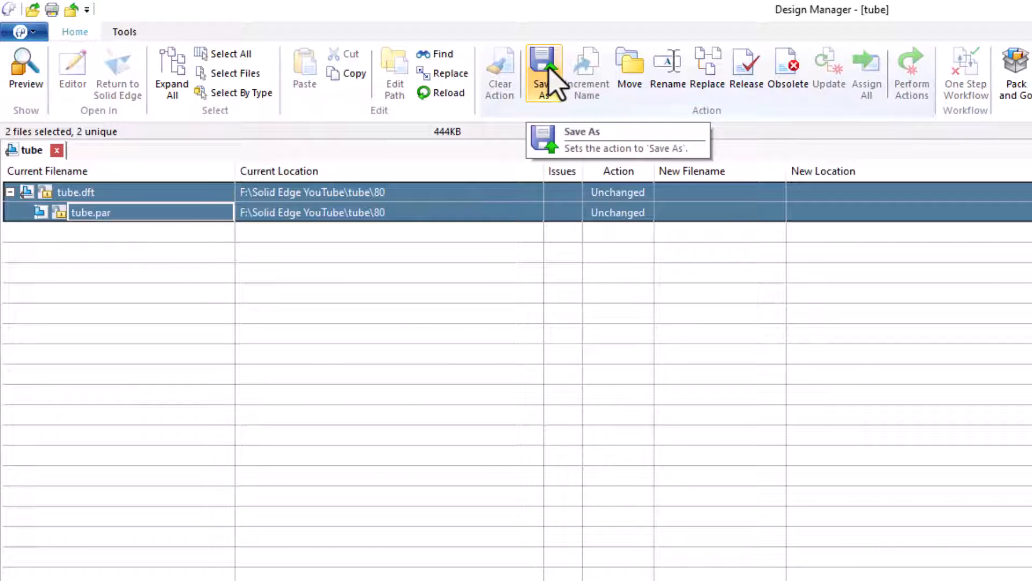
left_click(543, 69)
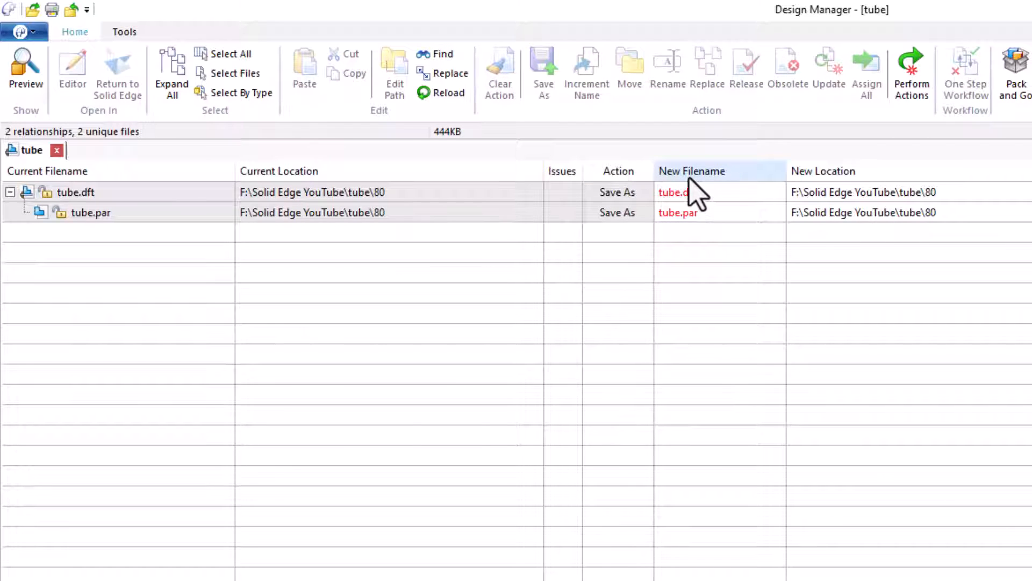
mouse_move(889, 191)
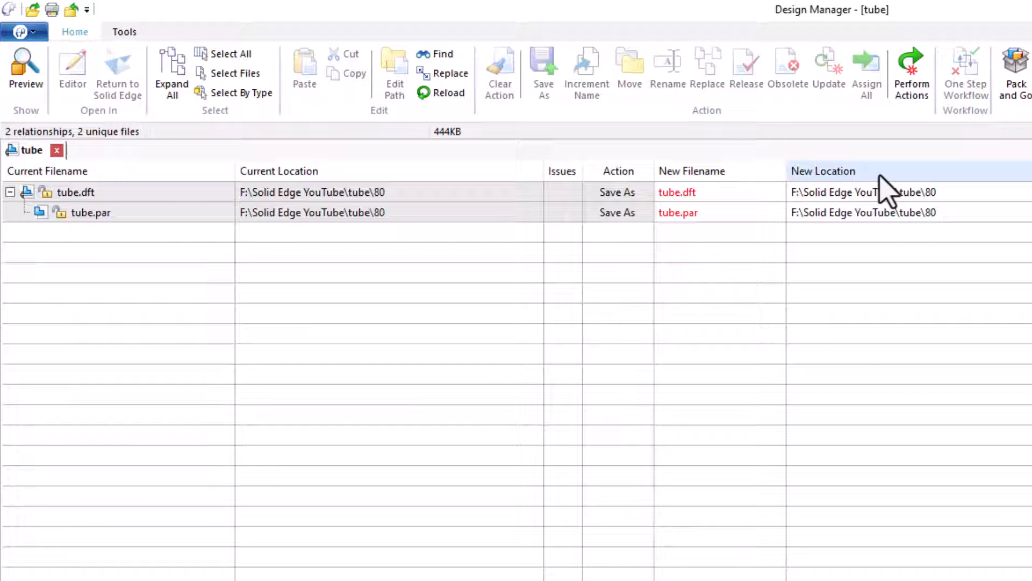
mouse_move(704, 212)
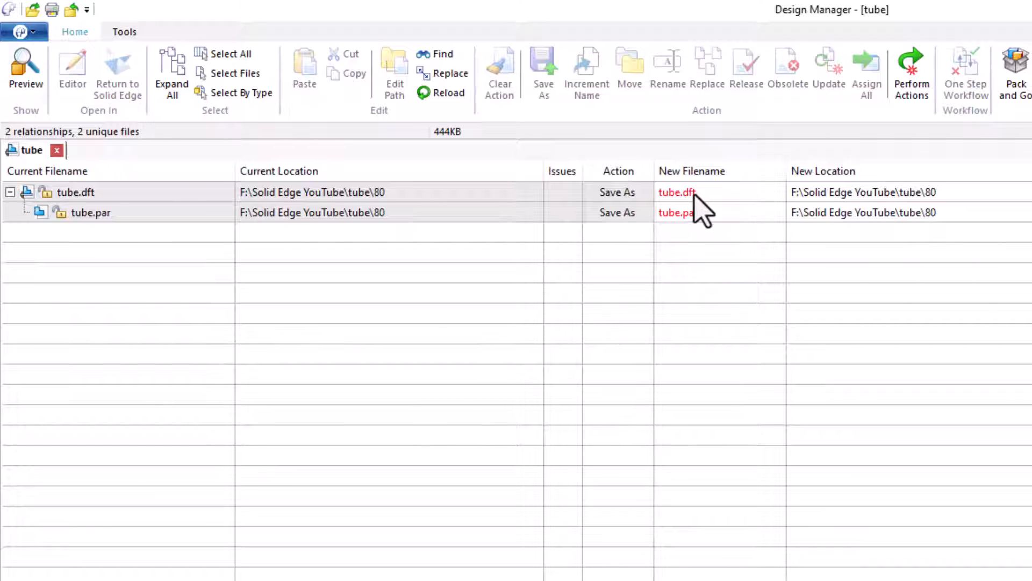
mouse_move(964, 214)
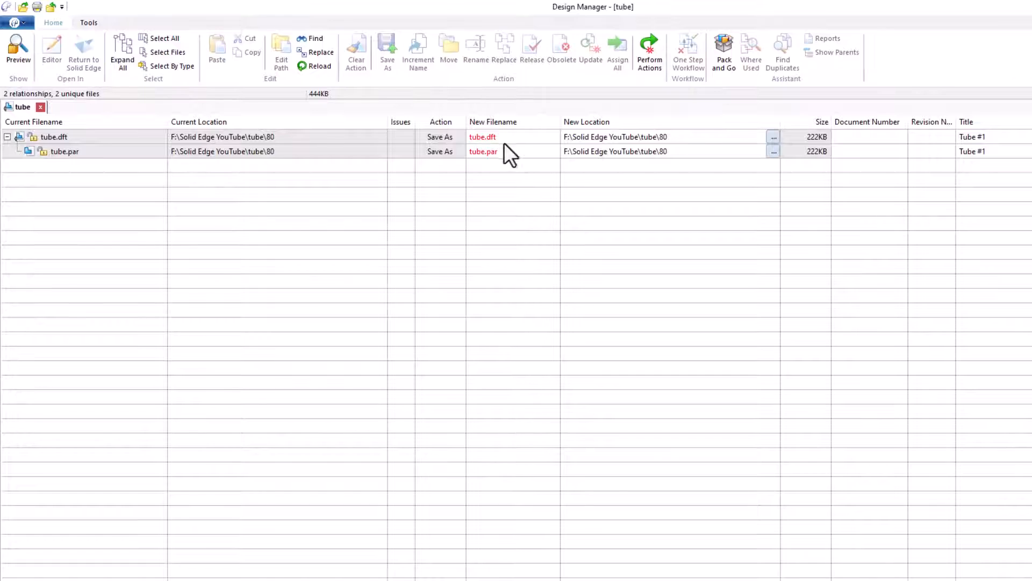
mouse_move(486, 158)
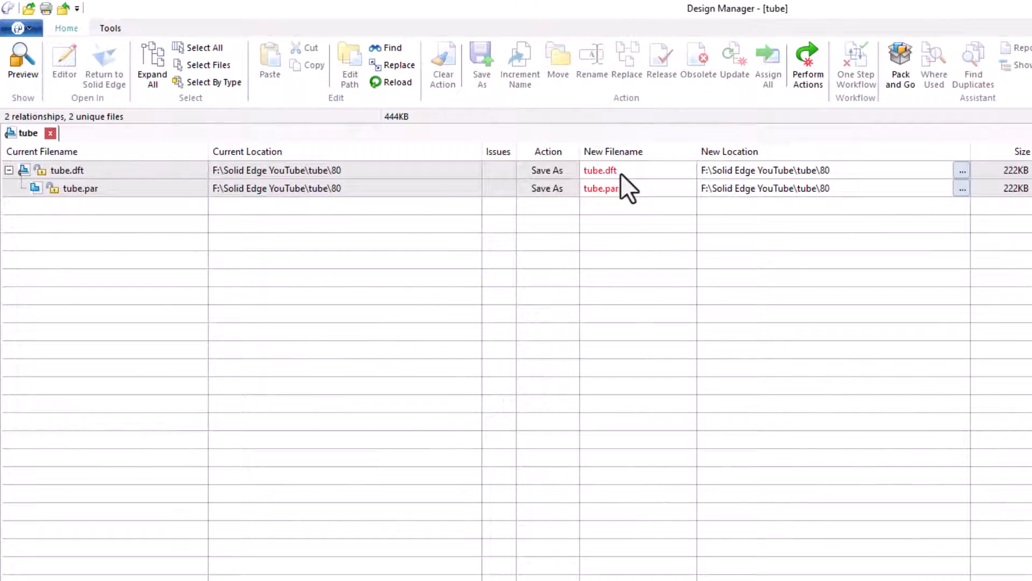
mouse_move(836, 188)
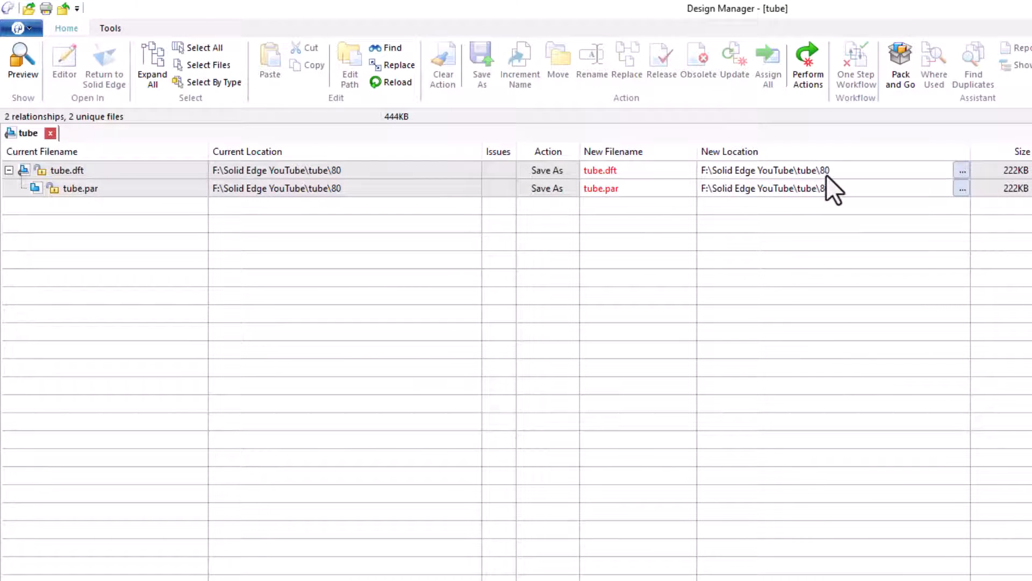
mouse_move(142, 216)
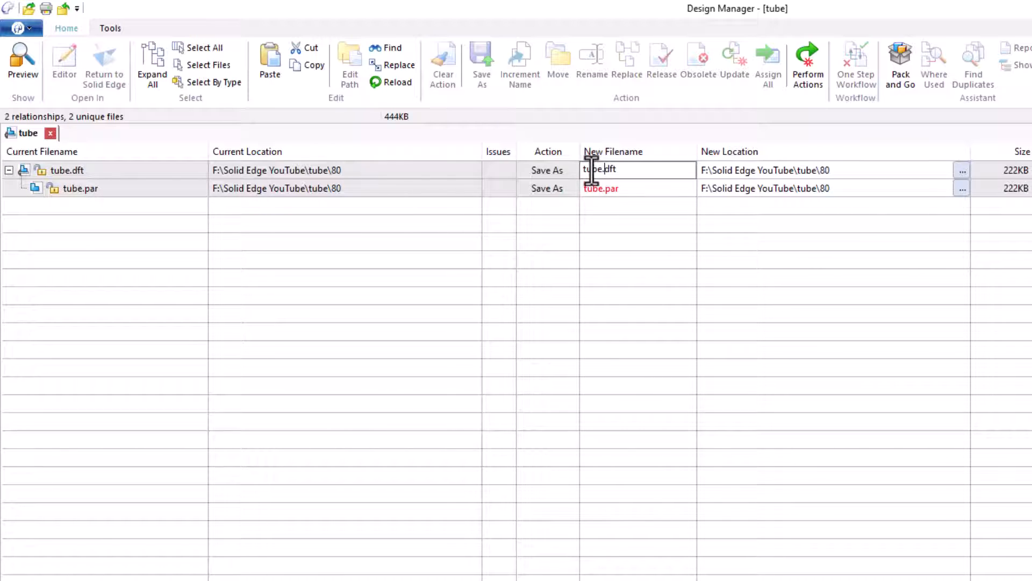
Step: Rename the copies to new tube.dft and new tube.par and title both 'New tube'
type("new")
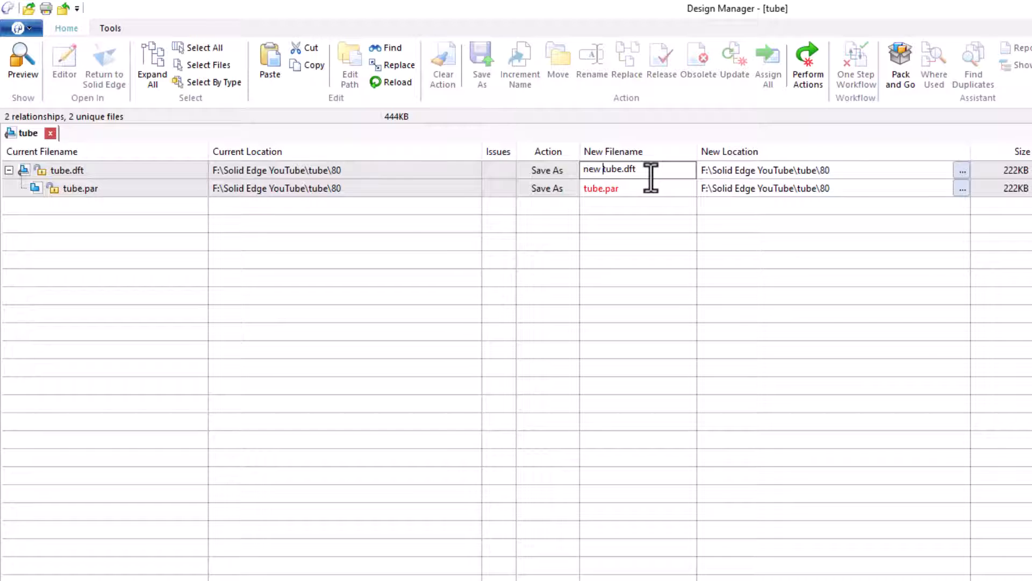
left_click(636, 187)
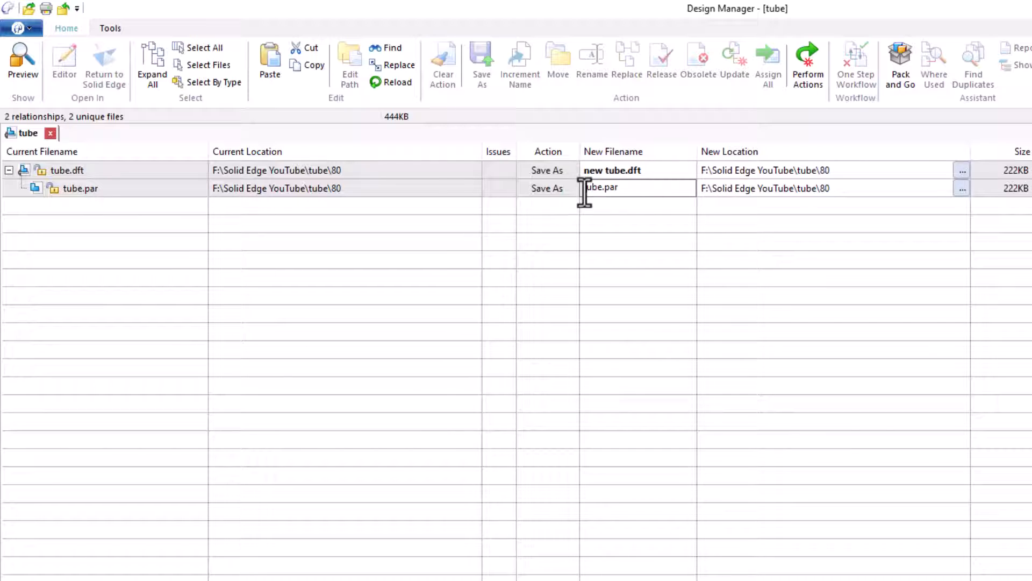
type("new")
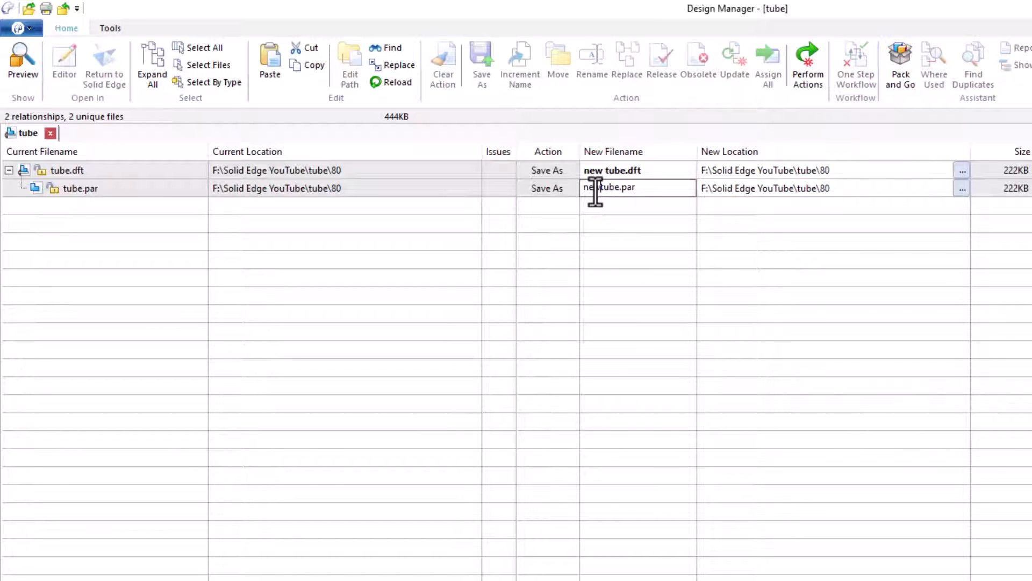
left_click(823, 170)
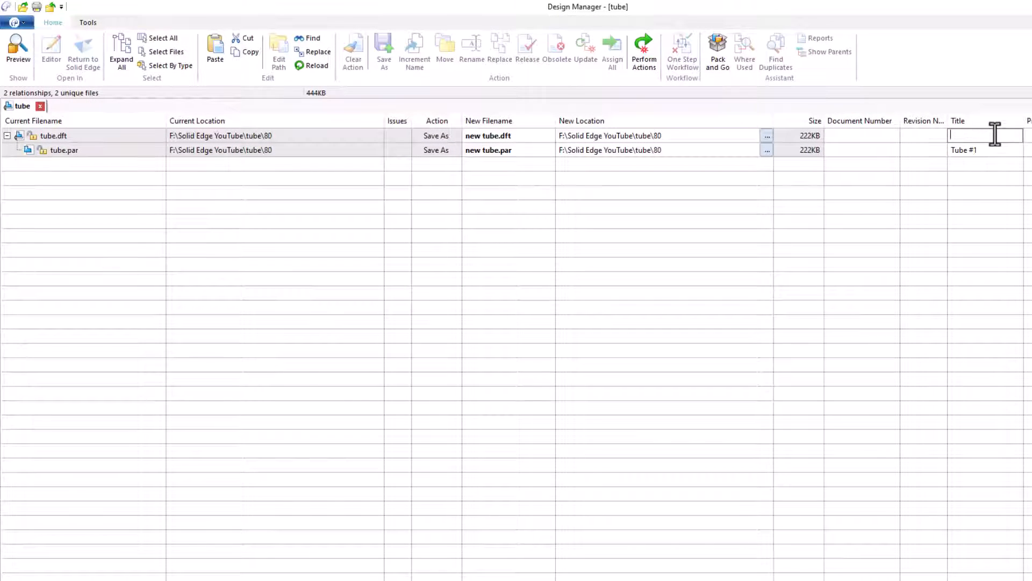
type("New tube")
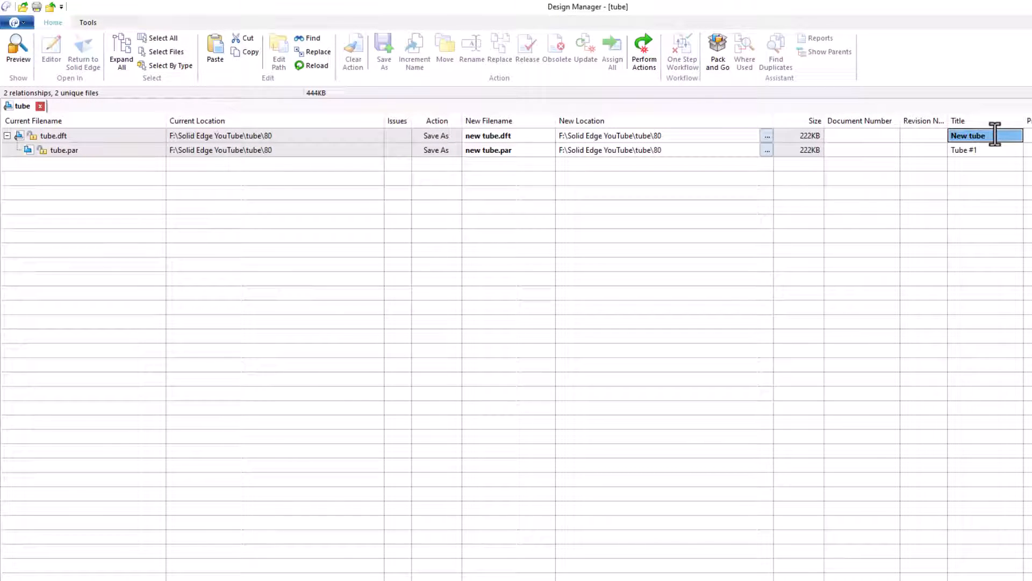
left_click(980, 149)
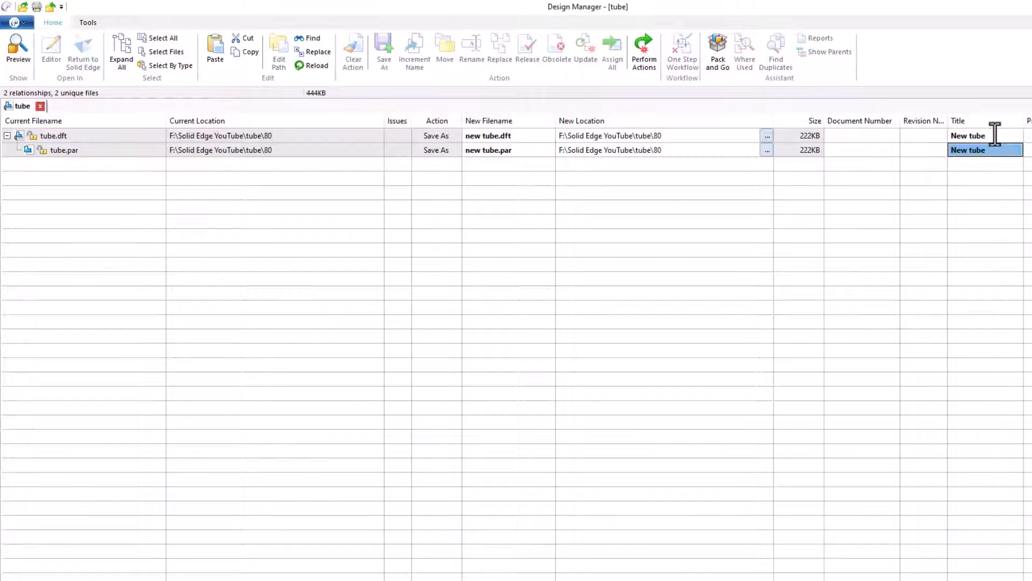
left_click(655, 158)
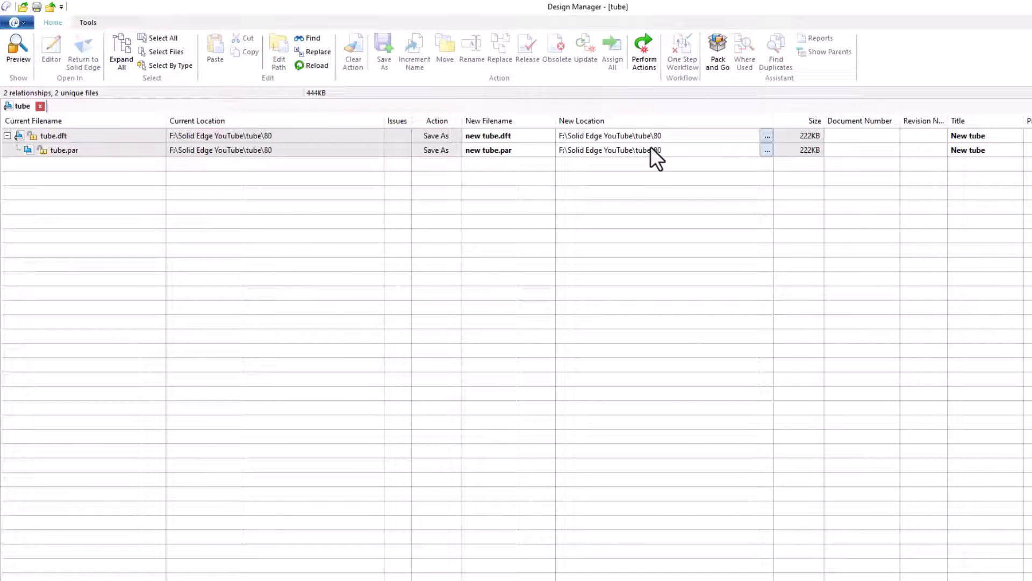
mouse_move(972, 143)
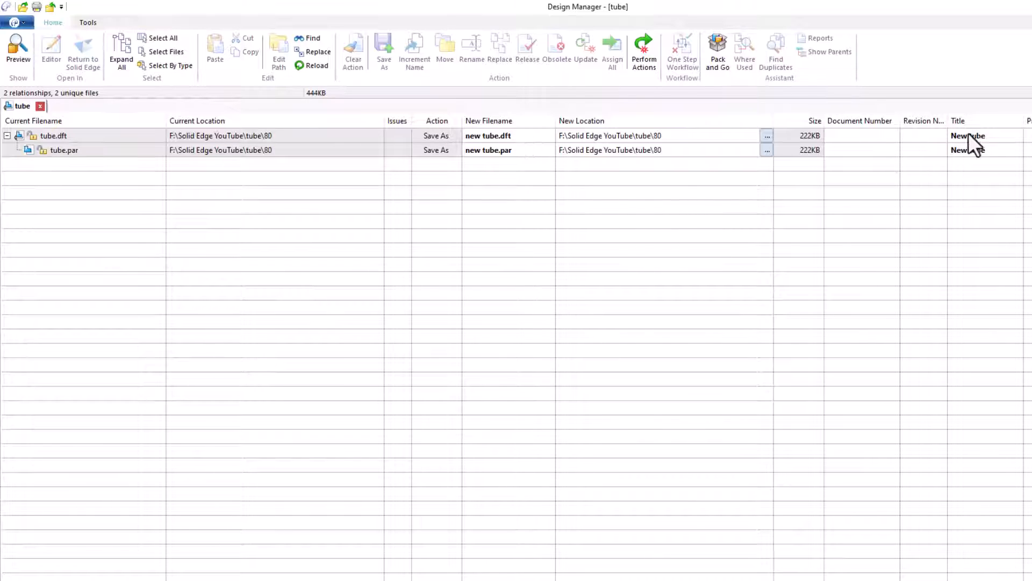
mouse_move(644, 52)
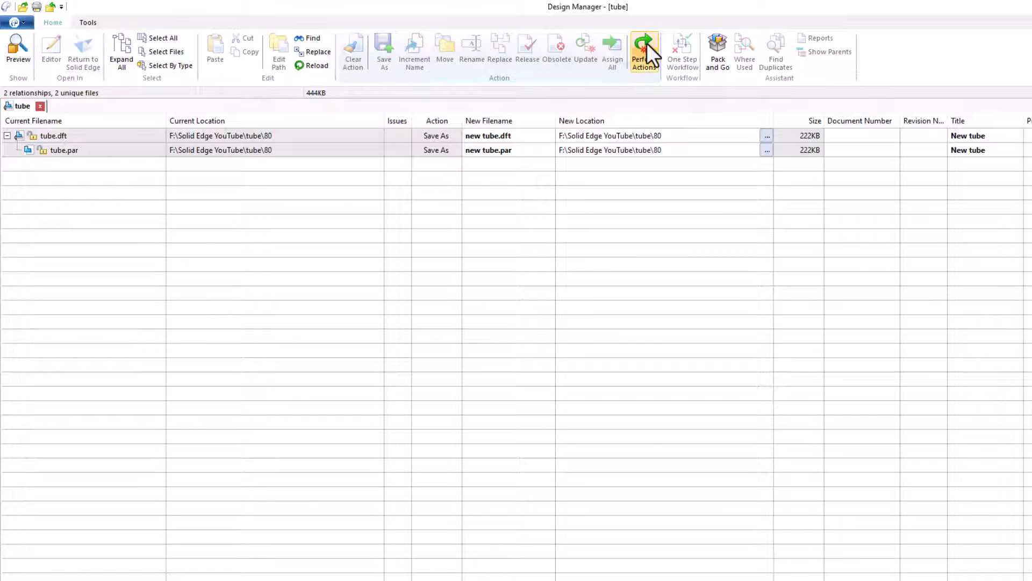
Step: Perform the pending Save As actions to create both new tube files in folder 80
left_click(644, 52)
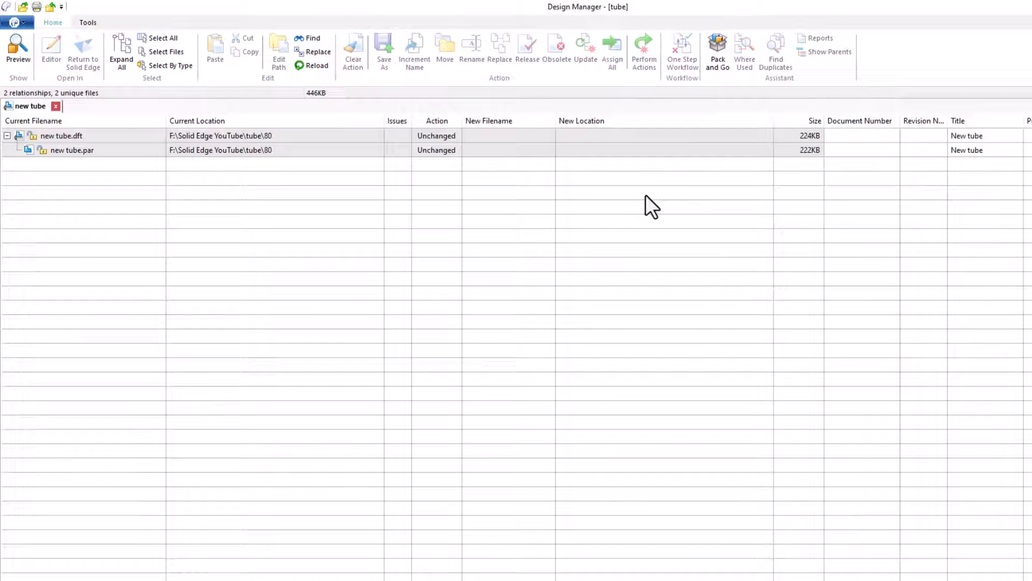
mouse_move(59, 149)
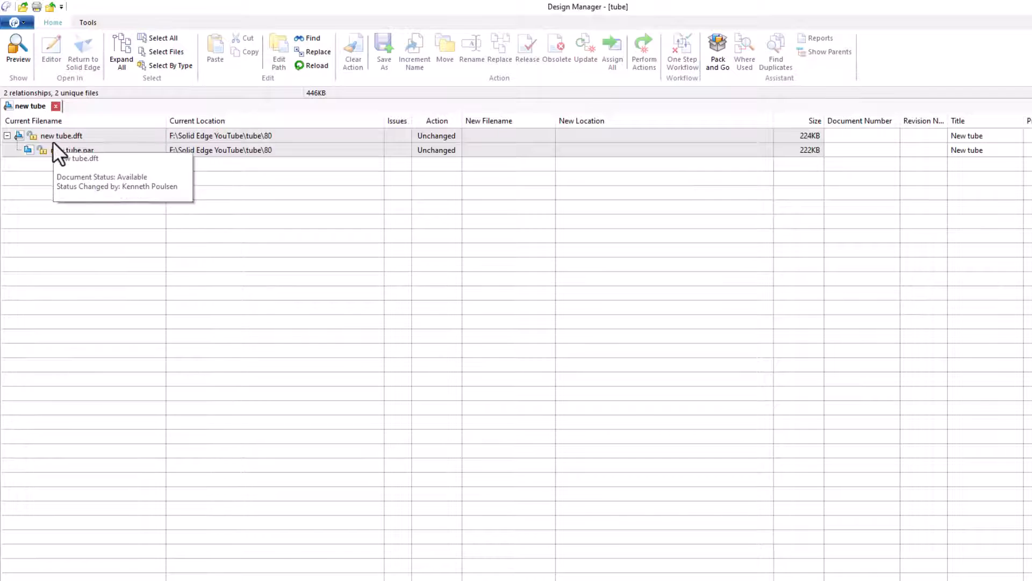
mouse_move(71, 151)
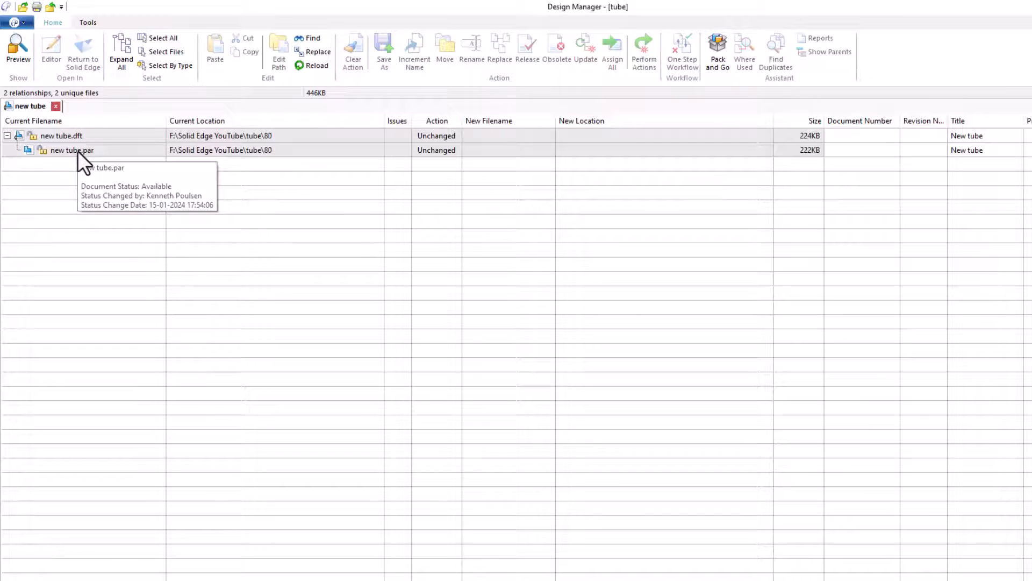
mouse_move(89, 139)
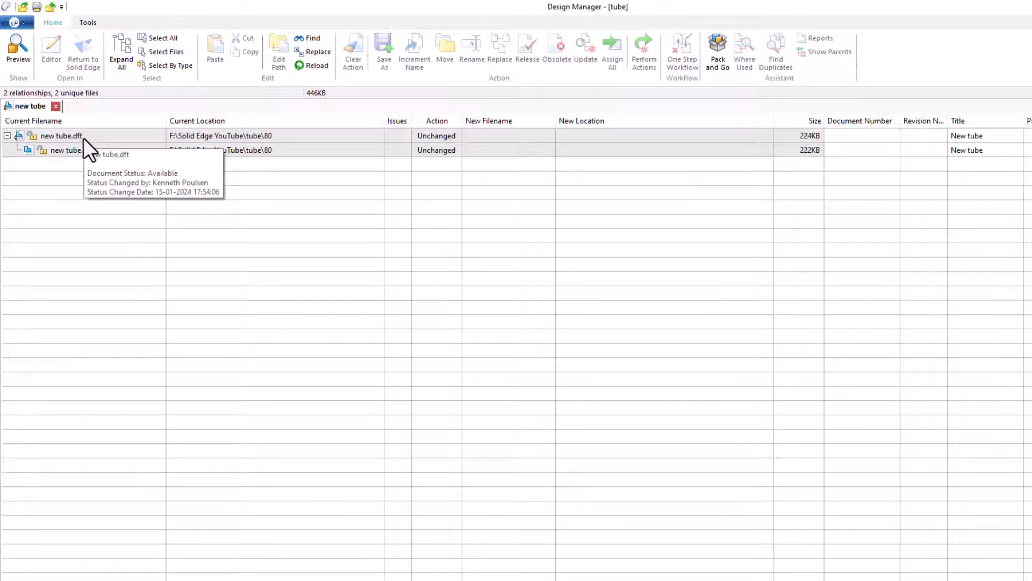
mouse_move(270, 152)
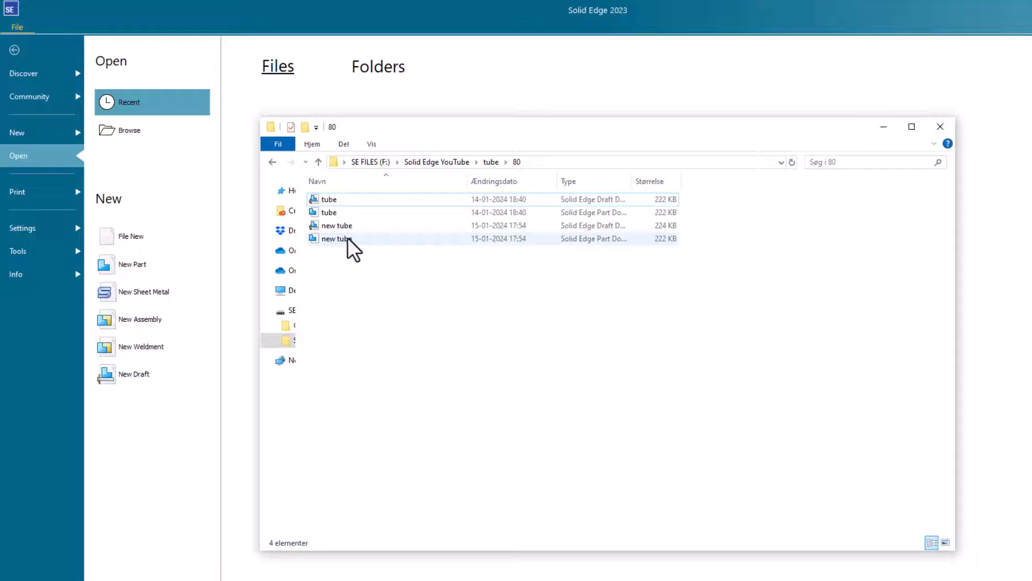
mouse_move(333, 226)
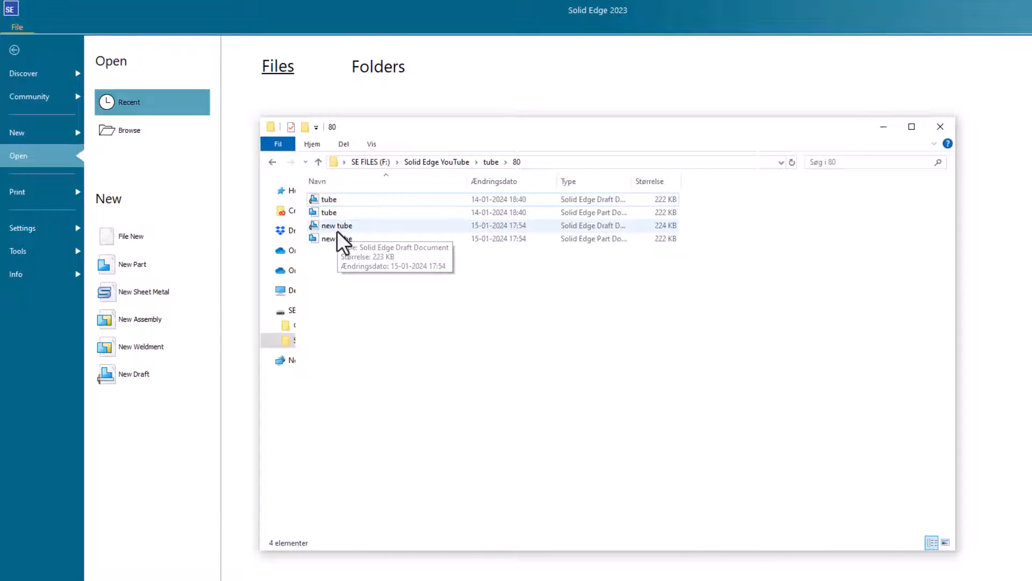
double_click(335, 225)
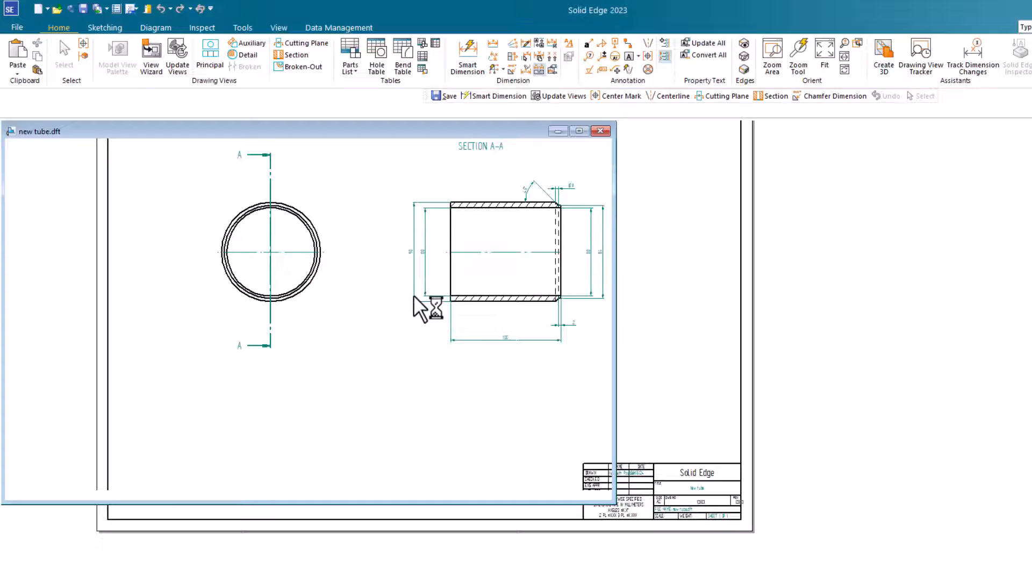
left_click(16, 27)
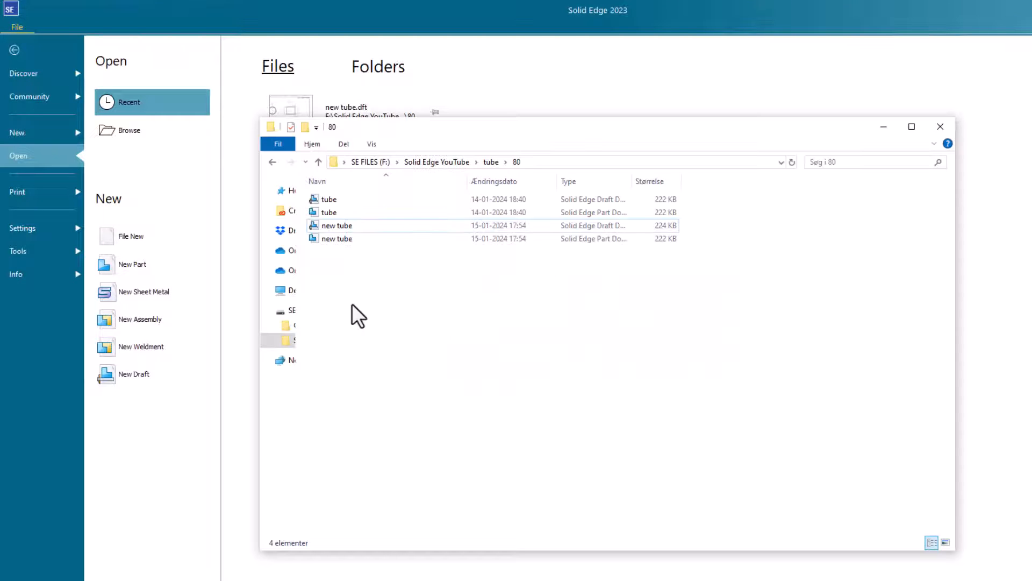
Step: Open new tube.dft in Design Manager so it lists with its linked new tube.par
left_click(335, 225)
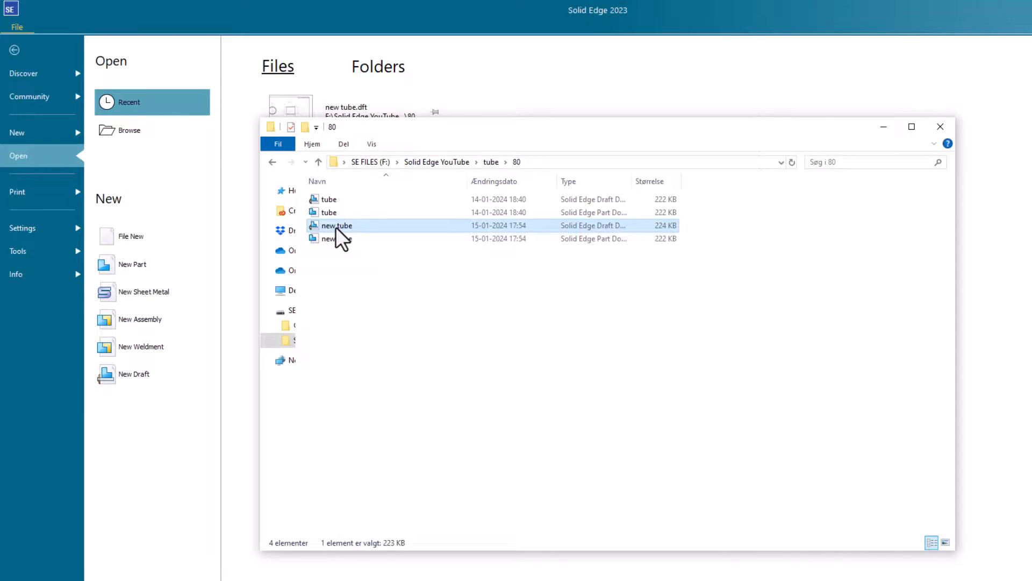
right_click(336, 225)
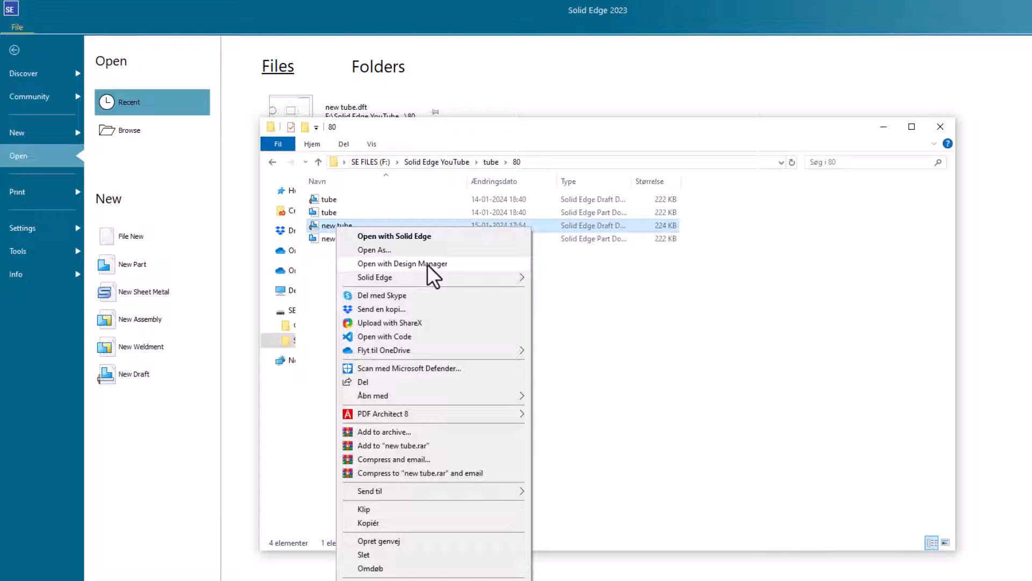
left_click(433, 275)
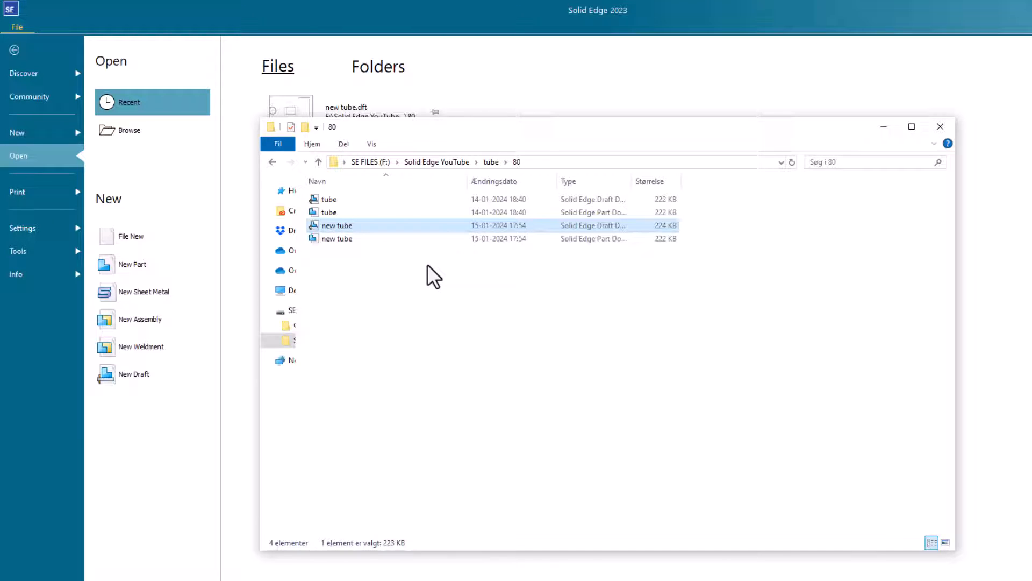
double_click(337, 225)
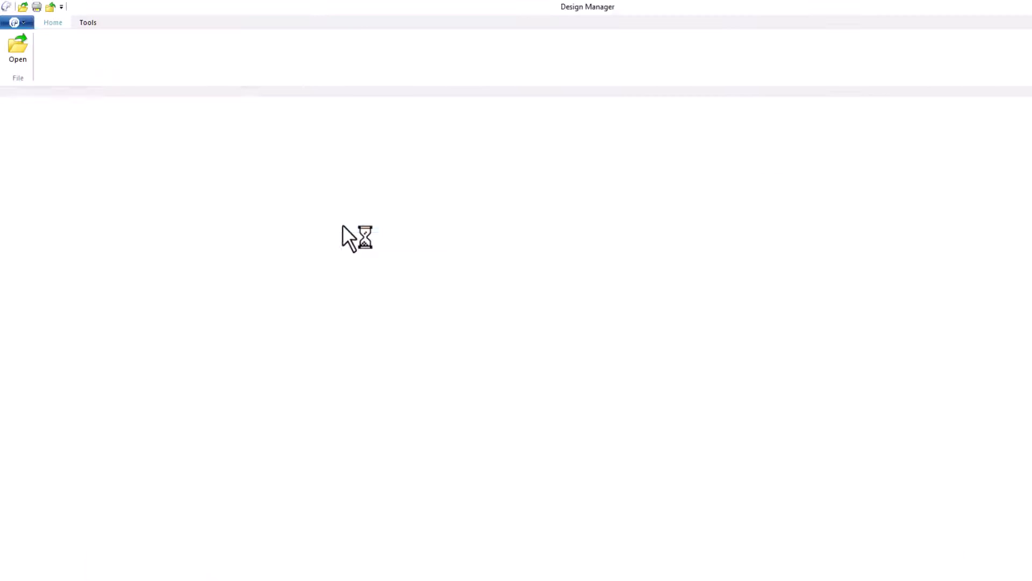
left_click(17, 49)
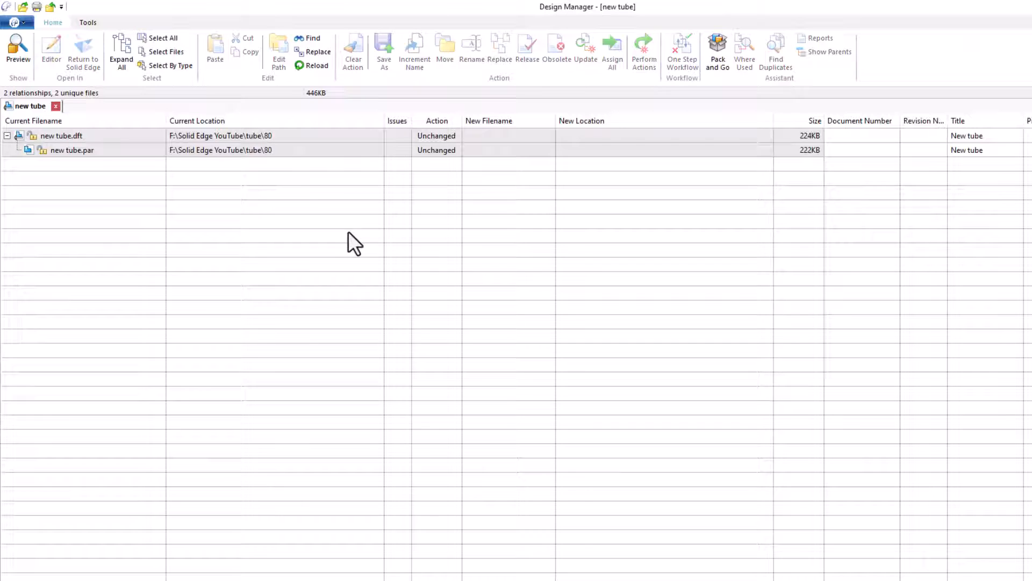
mouse_move(84, 196)
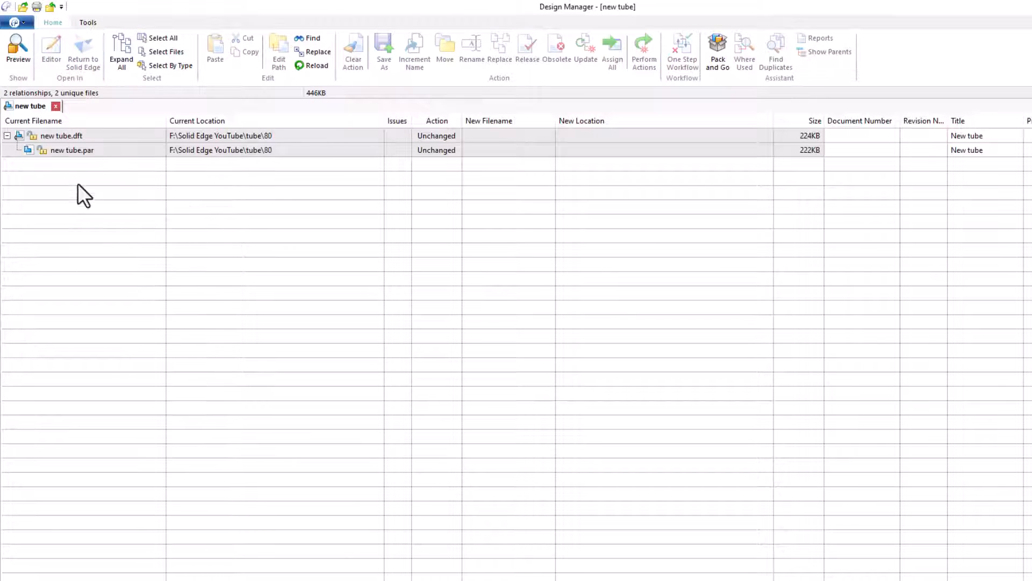
Step: Select both the new tube.dft and new tube.par rows together
left_click(60, 135)
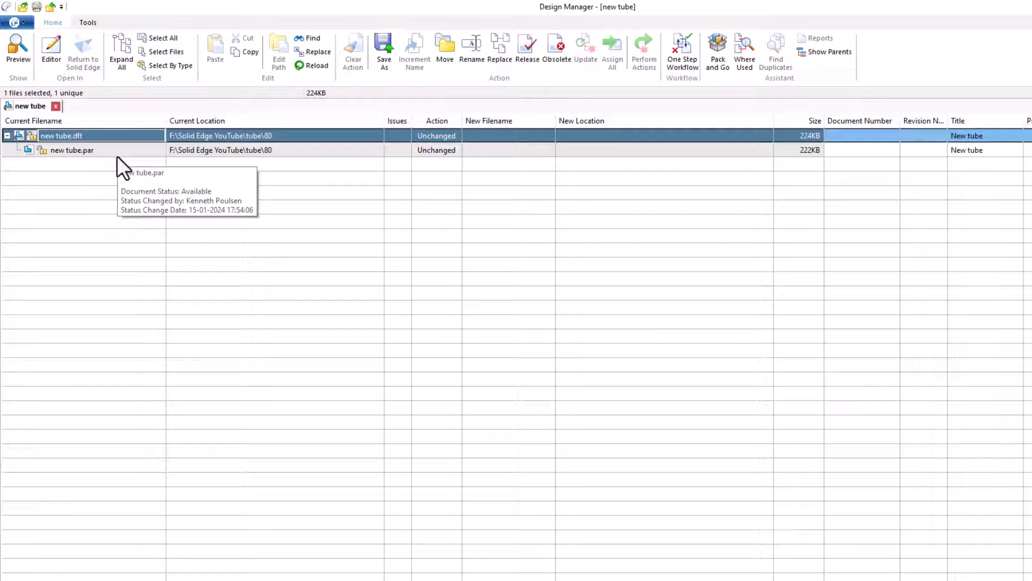
left_click(71, 149)
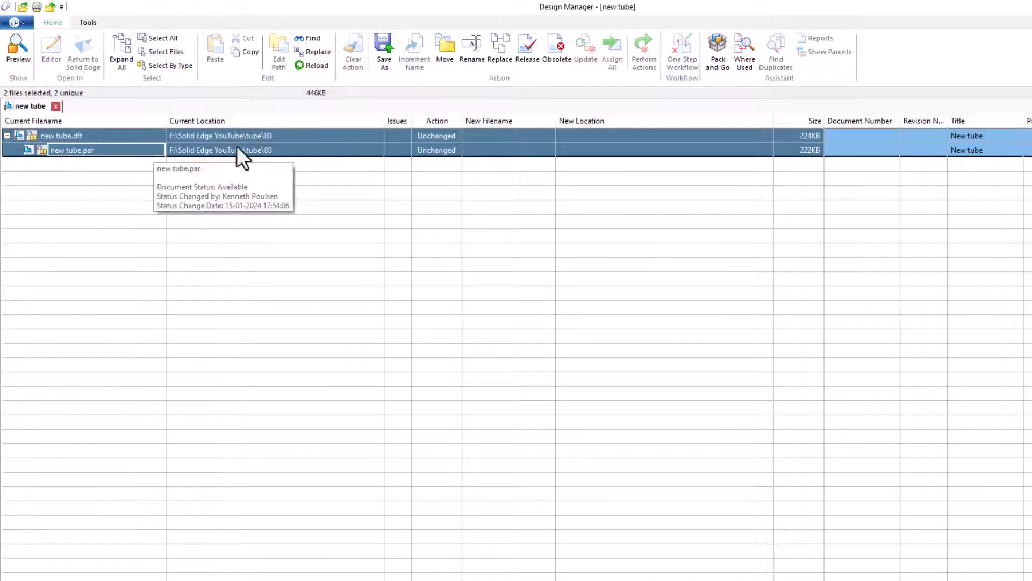
mouse_move(444, 49)
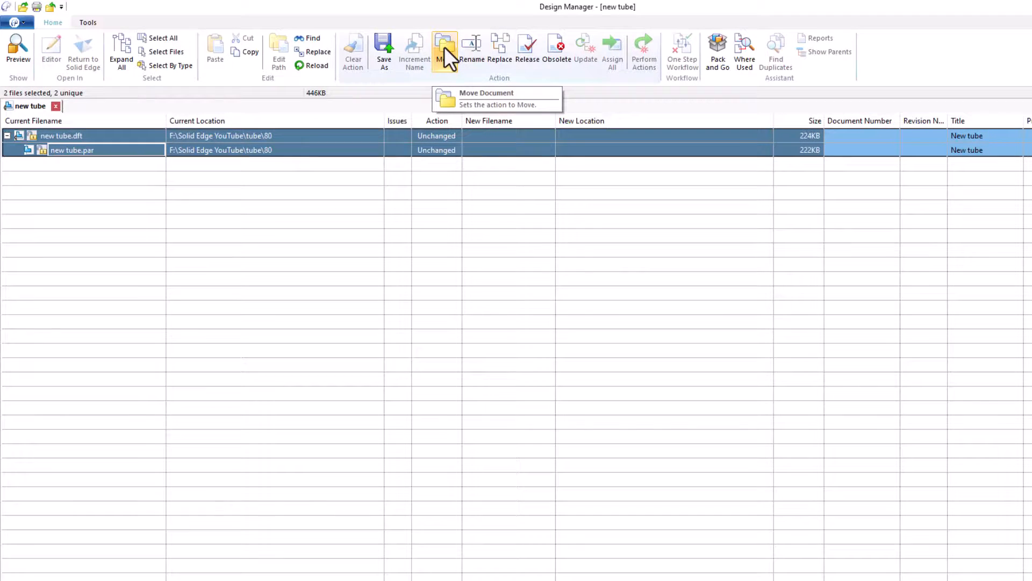
left_click(444, 46)
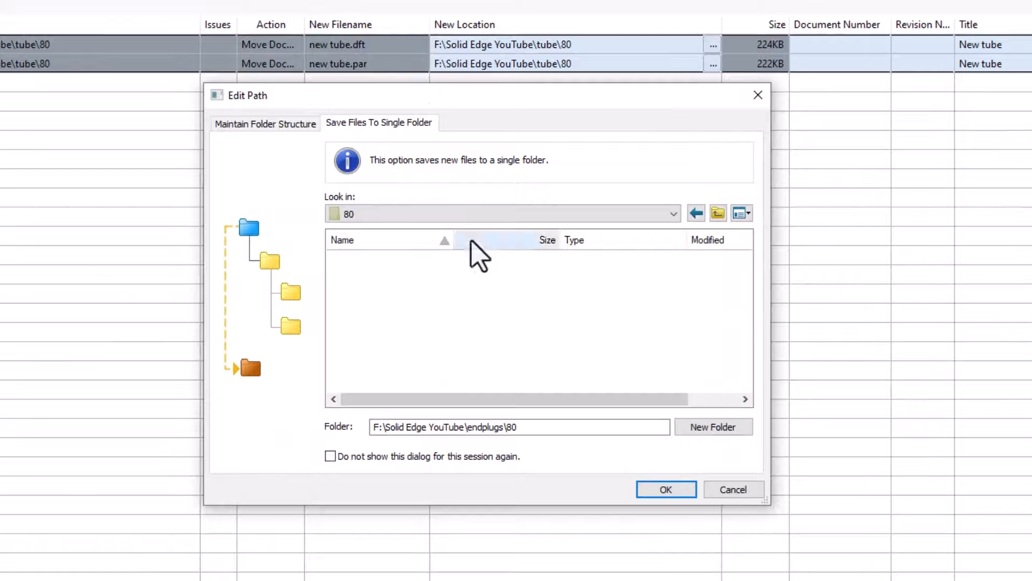
left_click(719, 213)
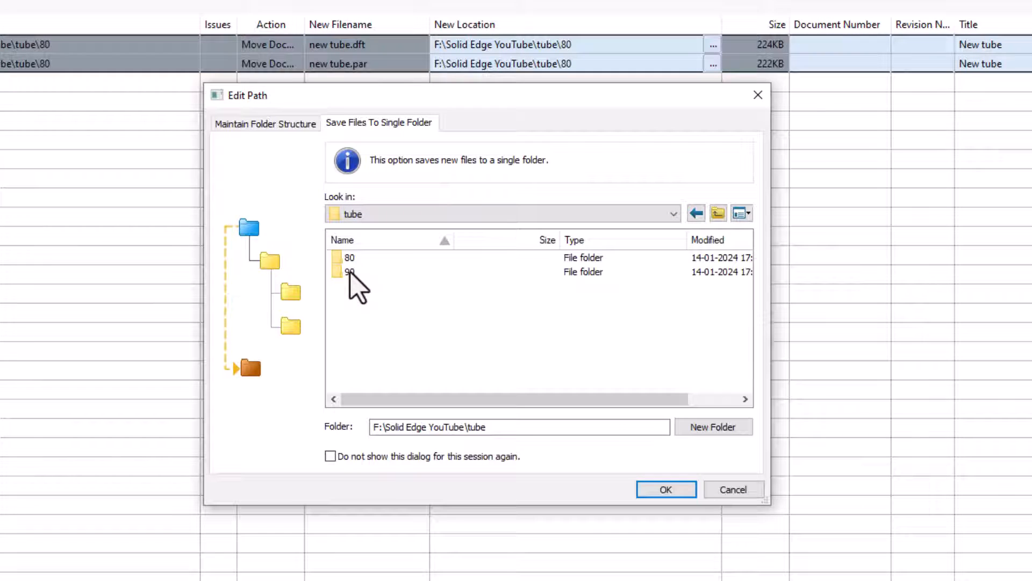
double_click(350, 272)
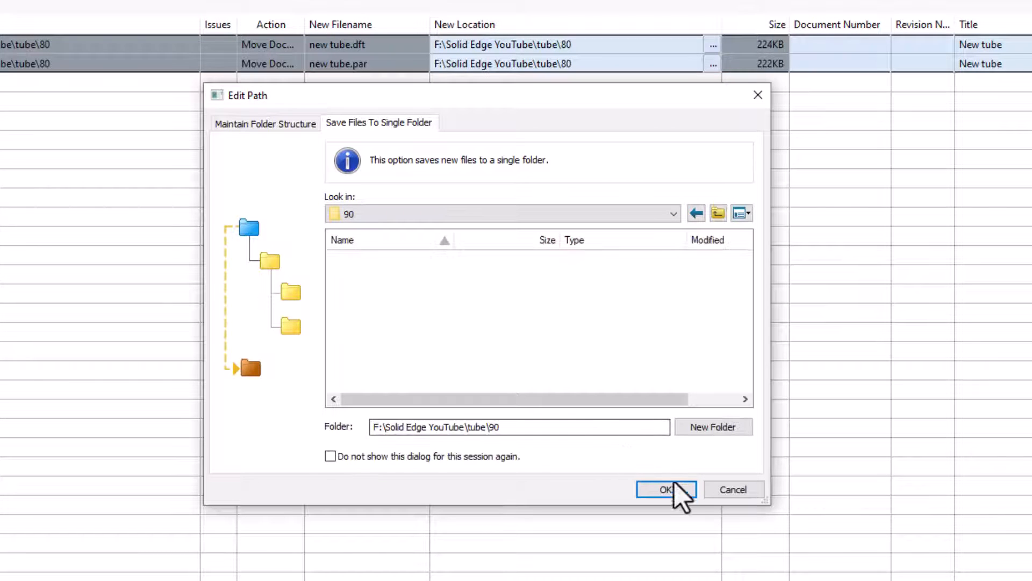
left_click(666, 490)
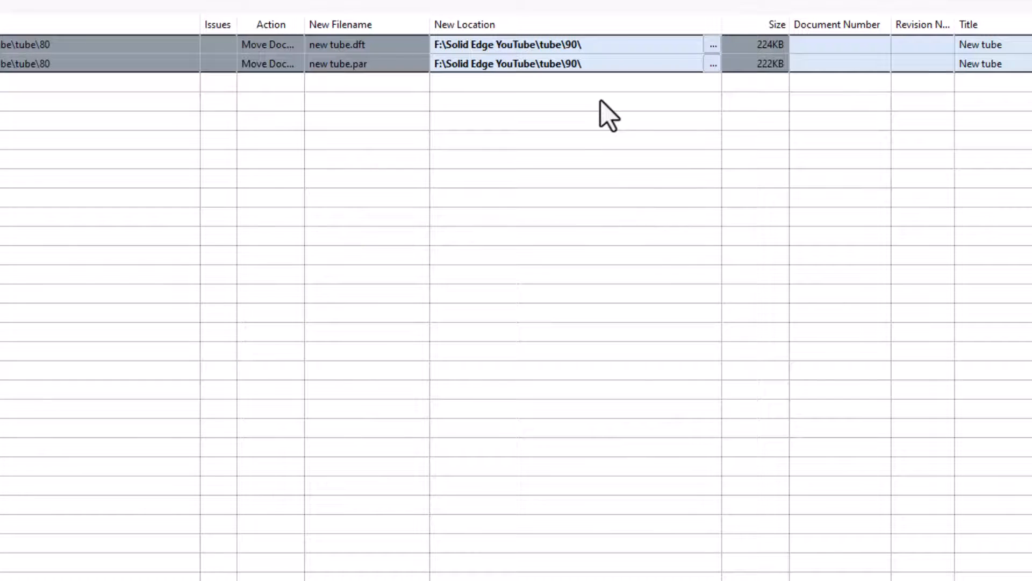
mouse_move(581, 68)
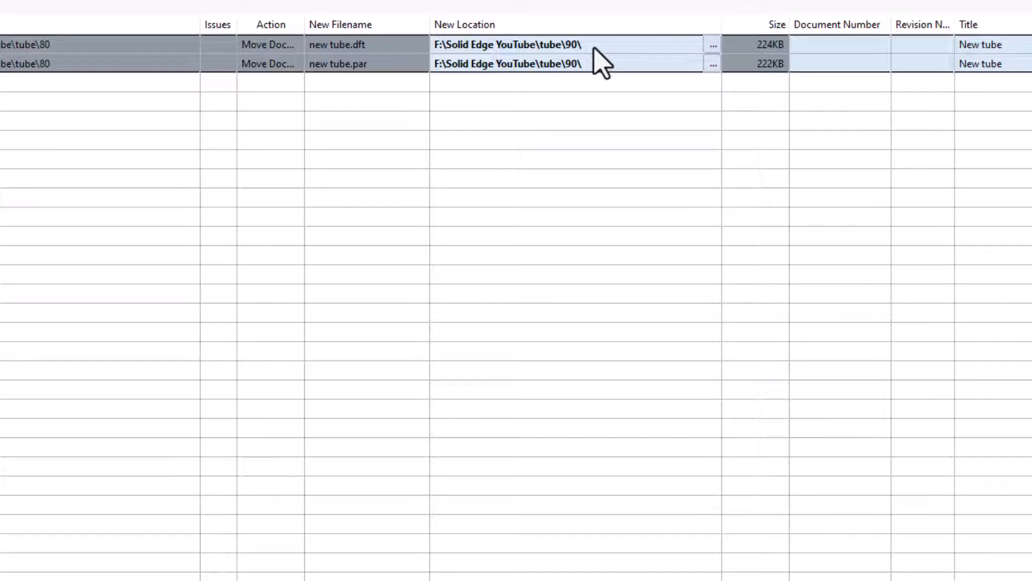
mouse_move(961, 55)
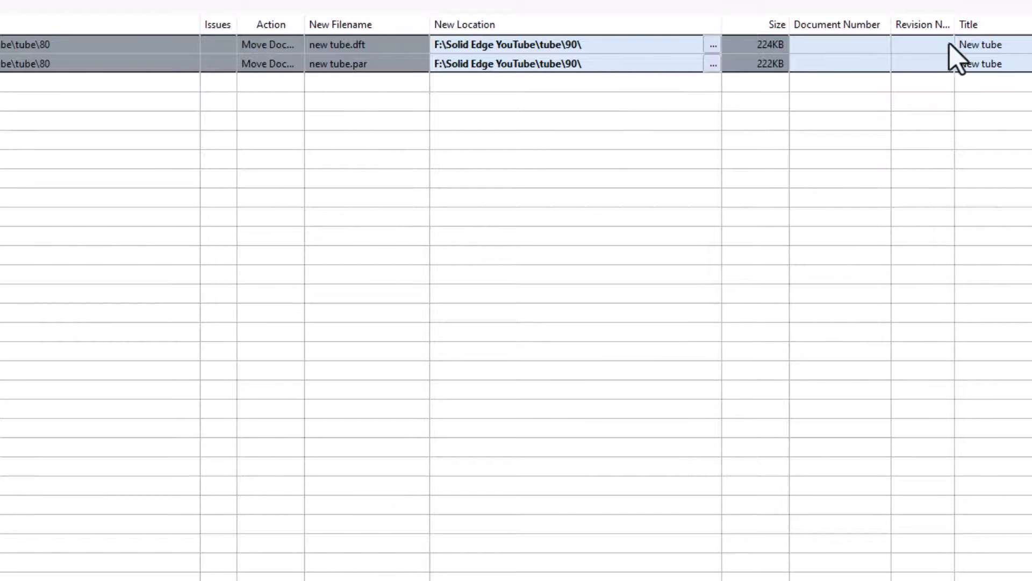
mouse_move(1001, 71)
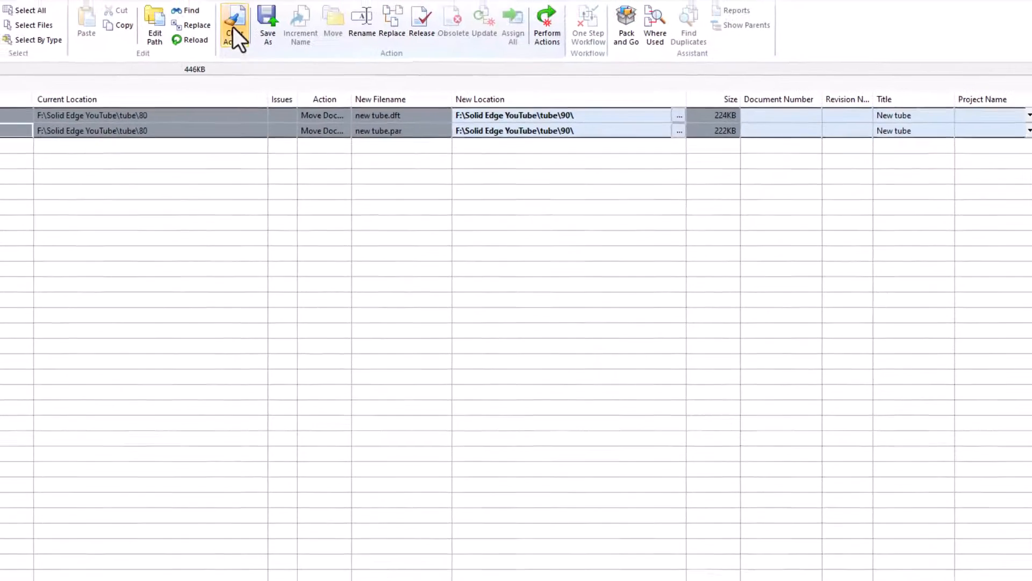
left_click(235, 23)
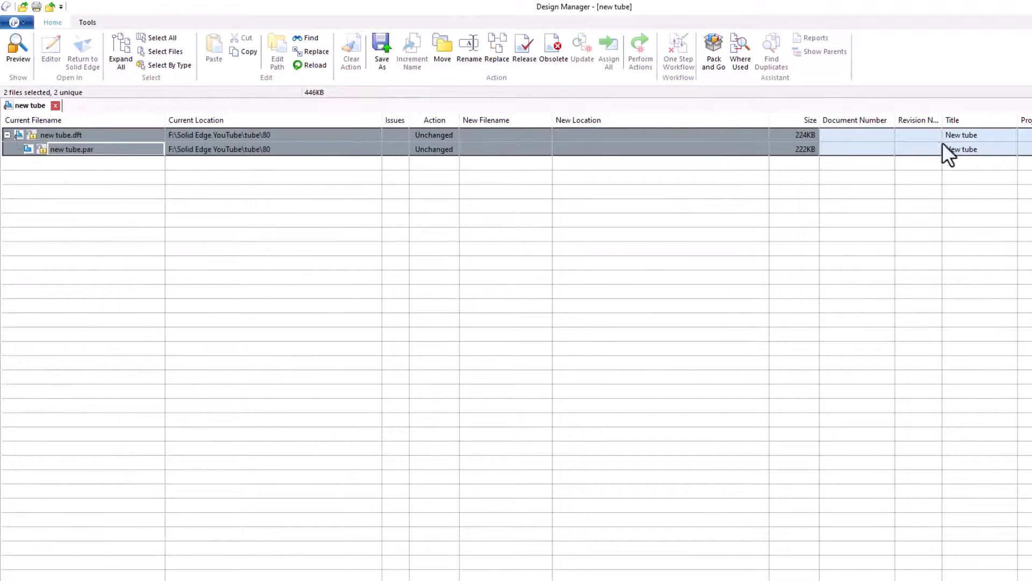
Step: Set both new tube files to Move with New Location tube\90 and perform the move
left_click(60, 135)
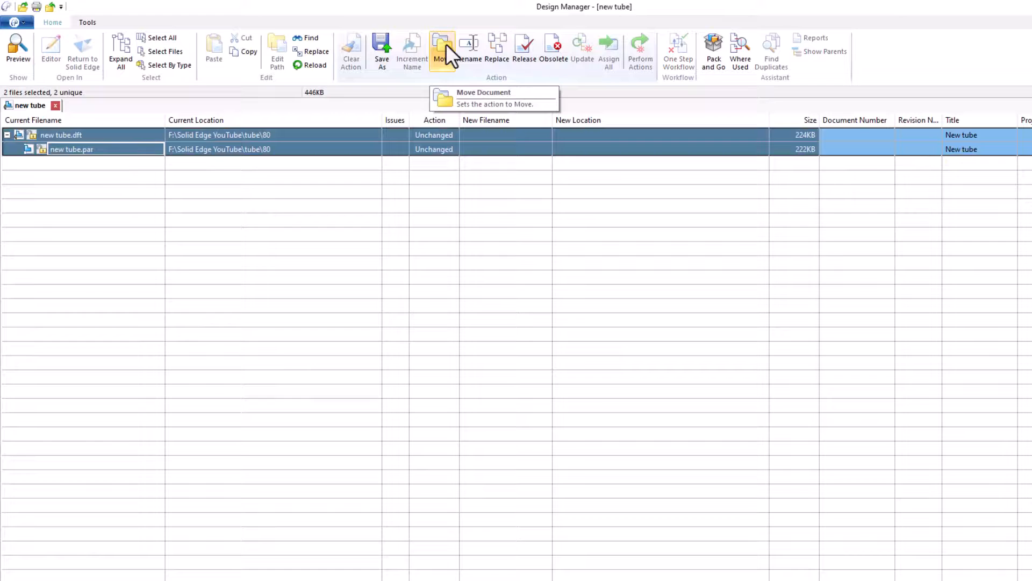
left_click(442, 50)
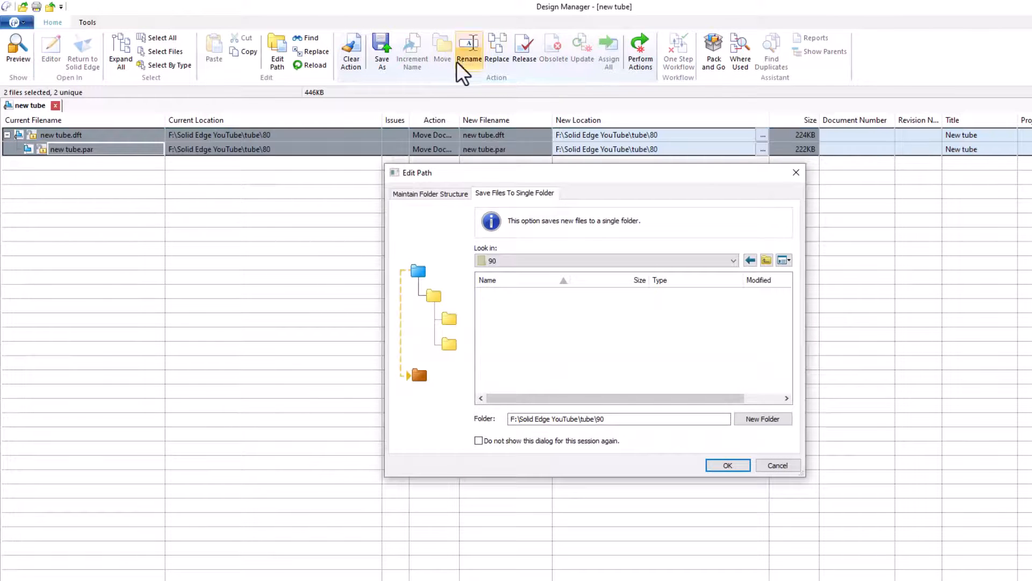
left_click(777, 465)
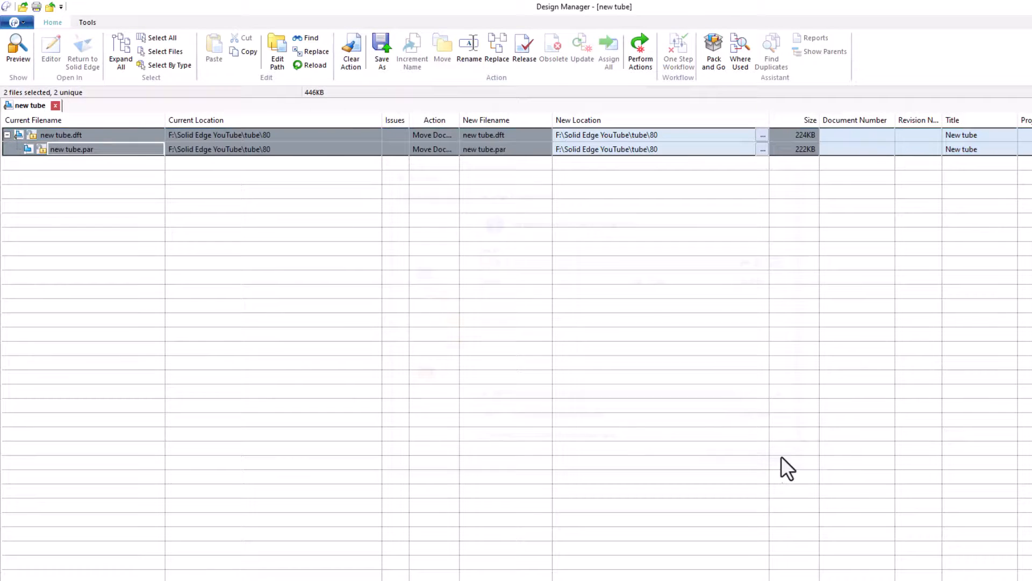
left_click(651, 135)
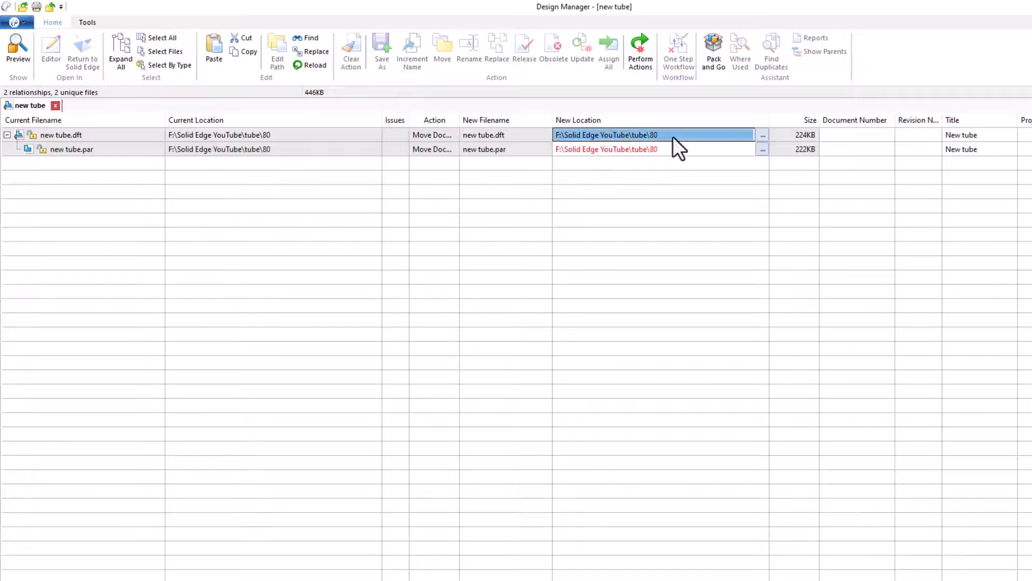
key("Backspace")
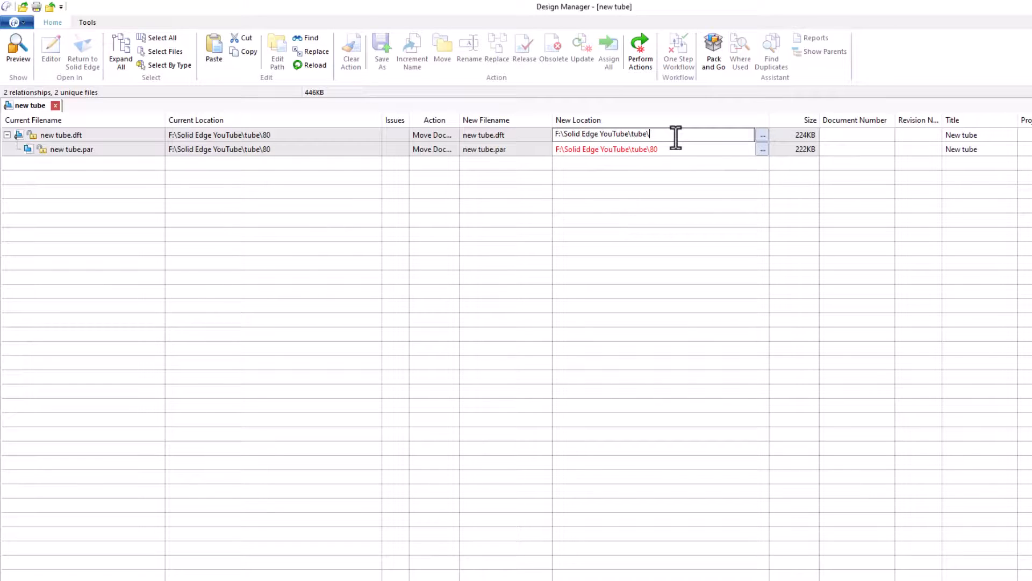
type("90")
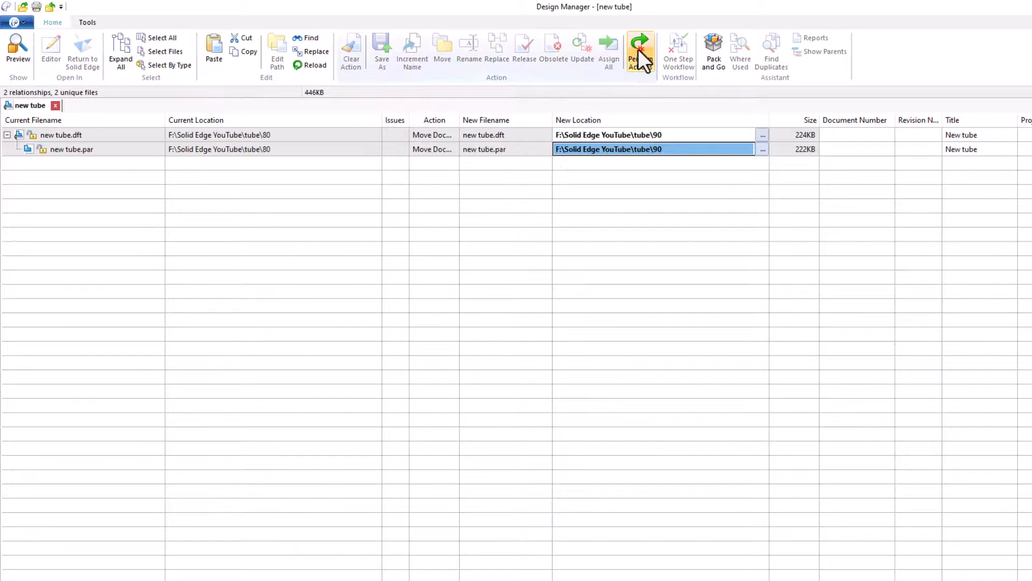
mouse_move(640, 51)
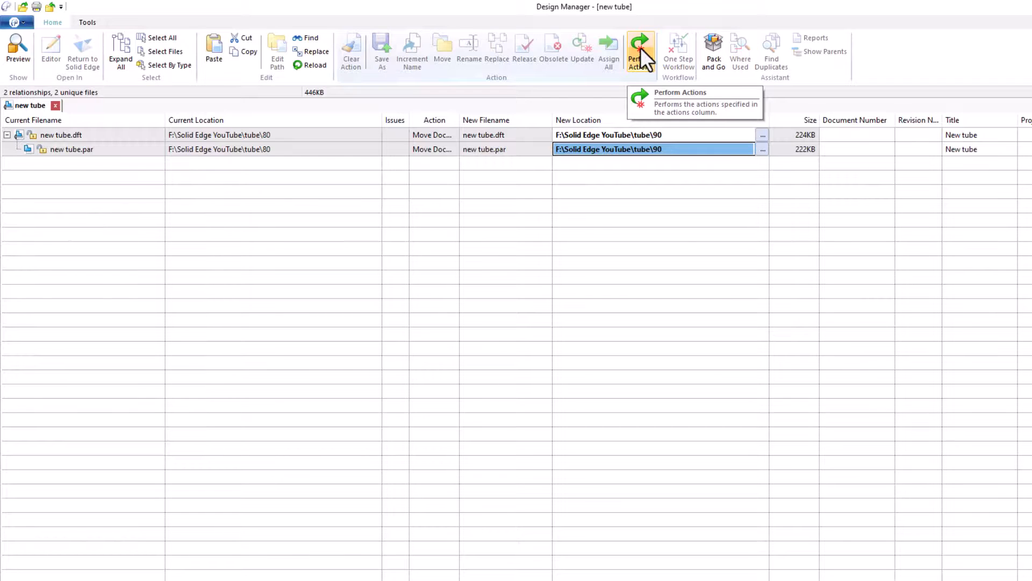
left_click(638, 52)
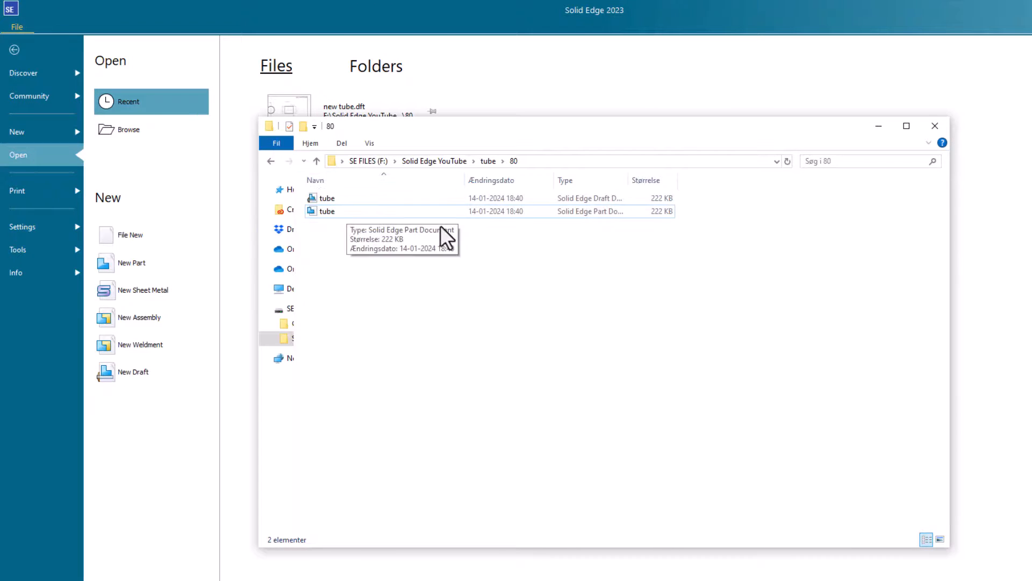
mouse_move(488, 164)
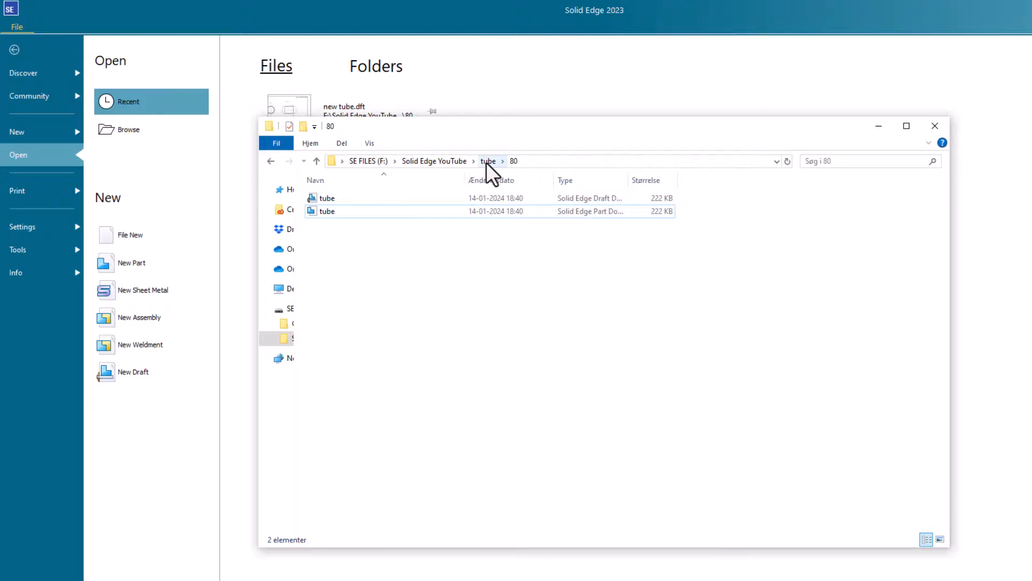
Step: Browse up to the tube folder and into folder 90 to confirm both new tube files are there
left_click(488, 160)
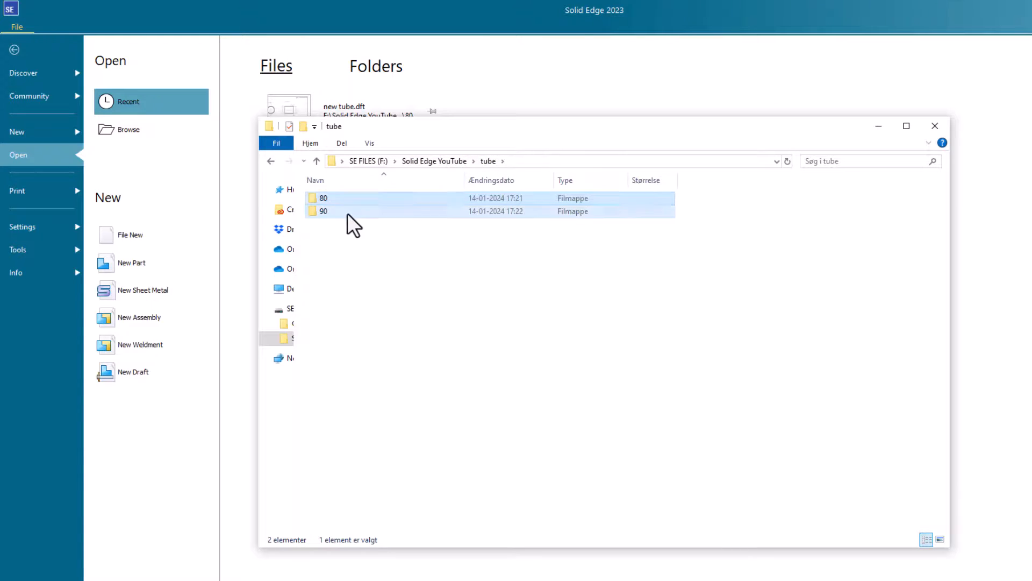
double_click(323, 211)
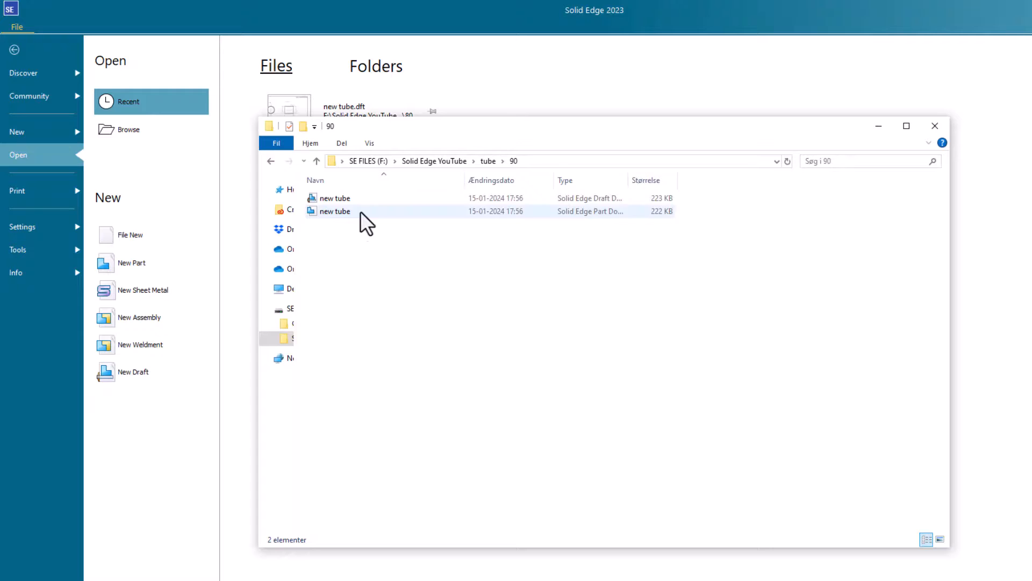
mouse_move(392, 322)
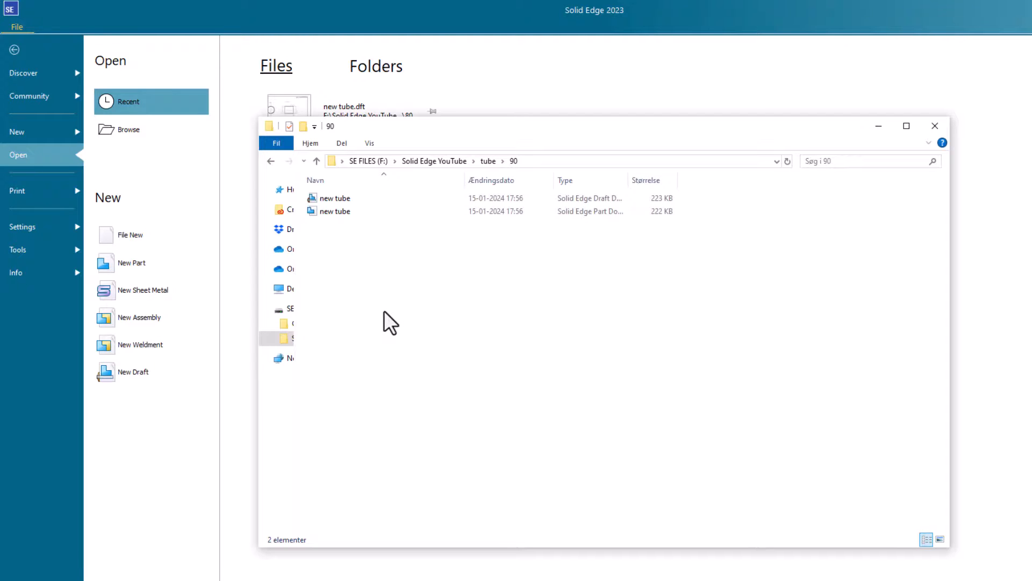
mouse_move(382, 307)
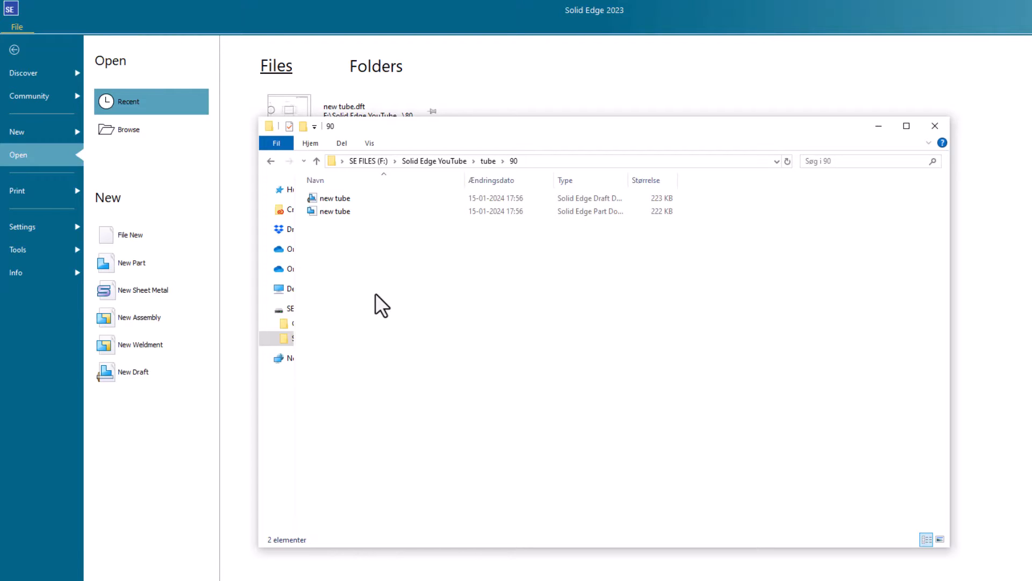
mouse_move(378, 311)
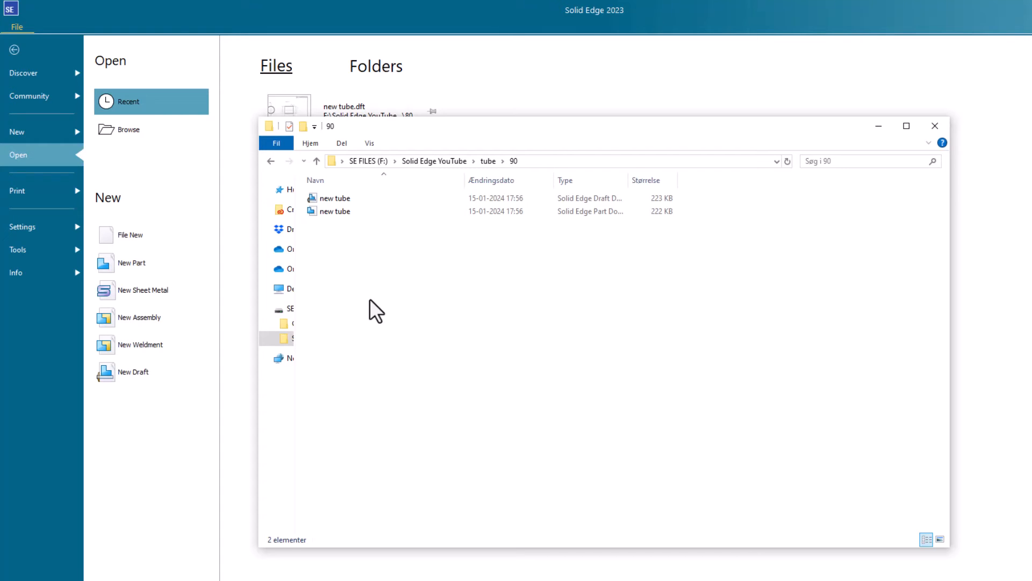
mouse_move(354, 297)
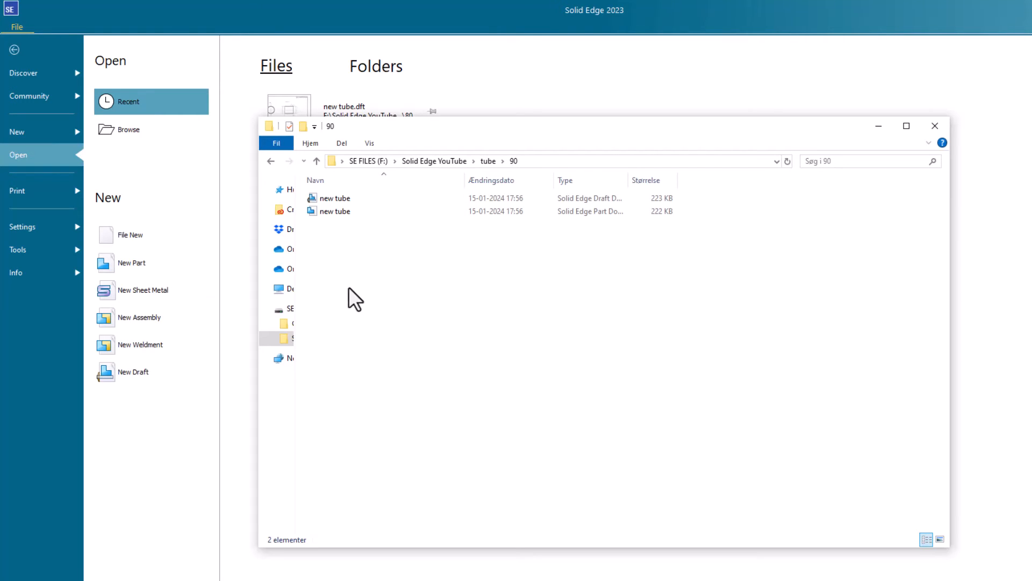